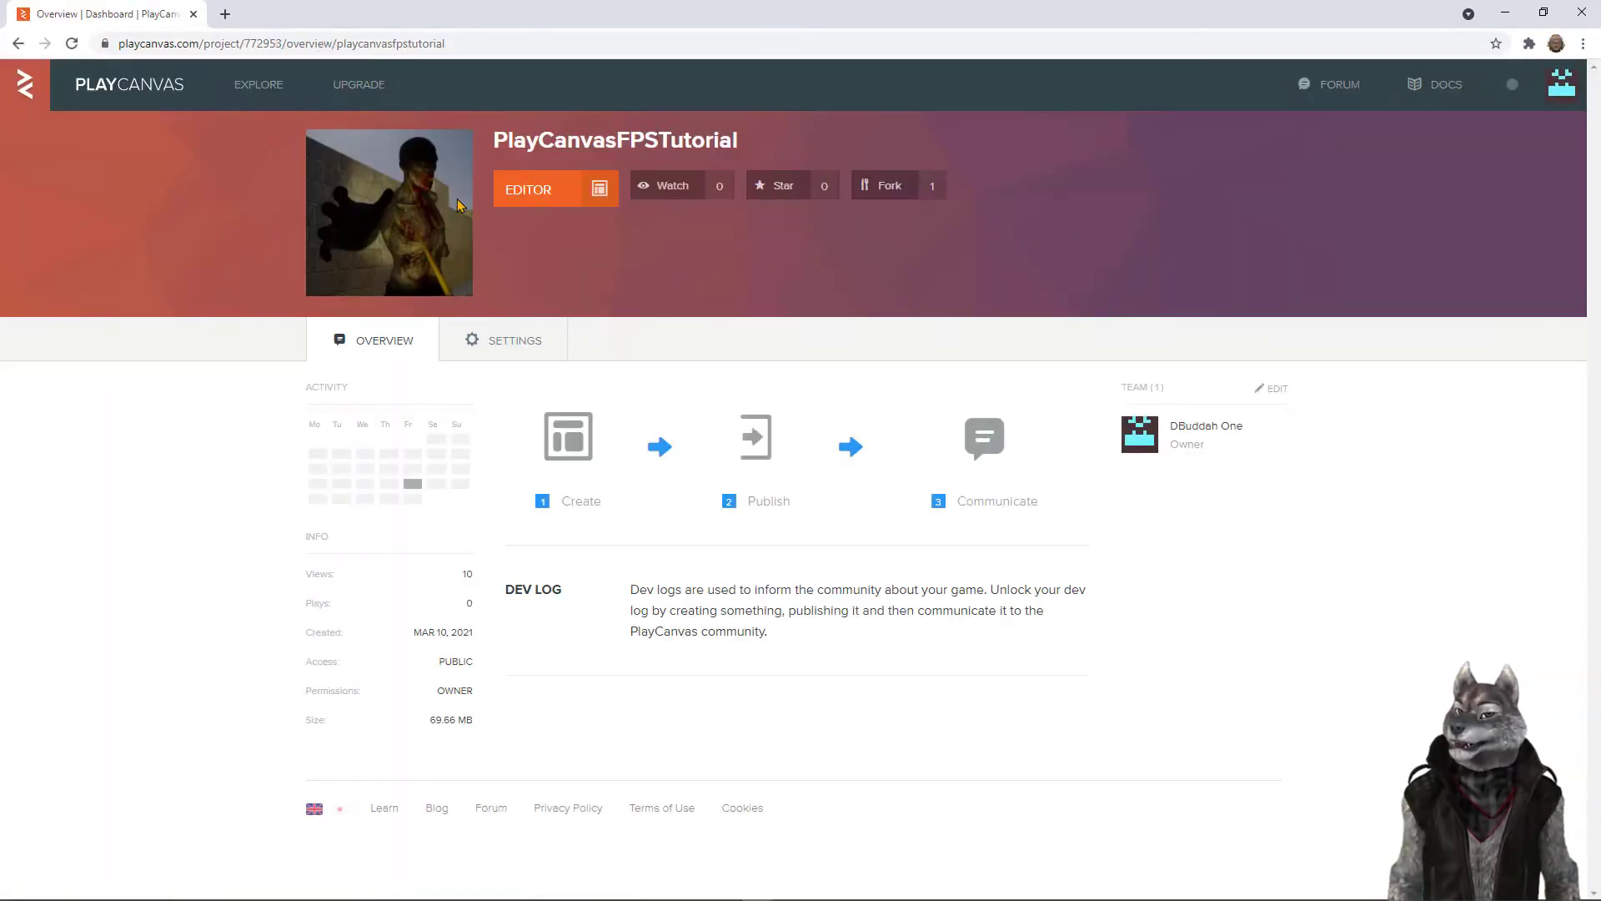
{"action": "mouse_move", "coordinate": [890, 185]}
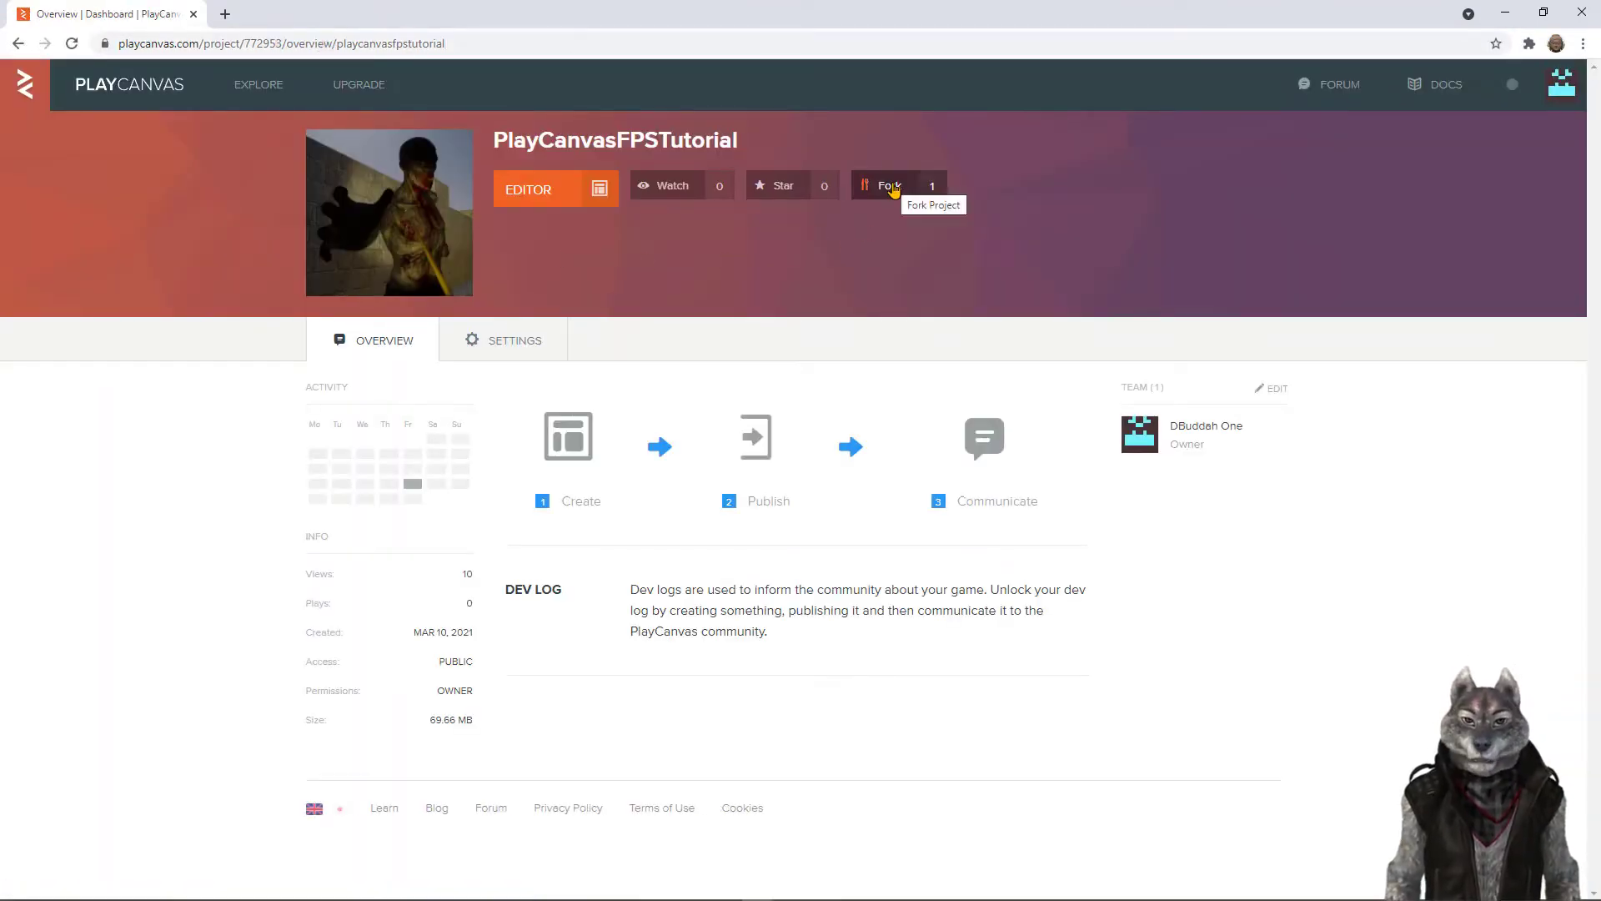
Start a fork of the PlayCanvasFPSTutorial project from its overview page
{"action": "left_click", "coordinate": [889, 185]}
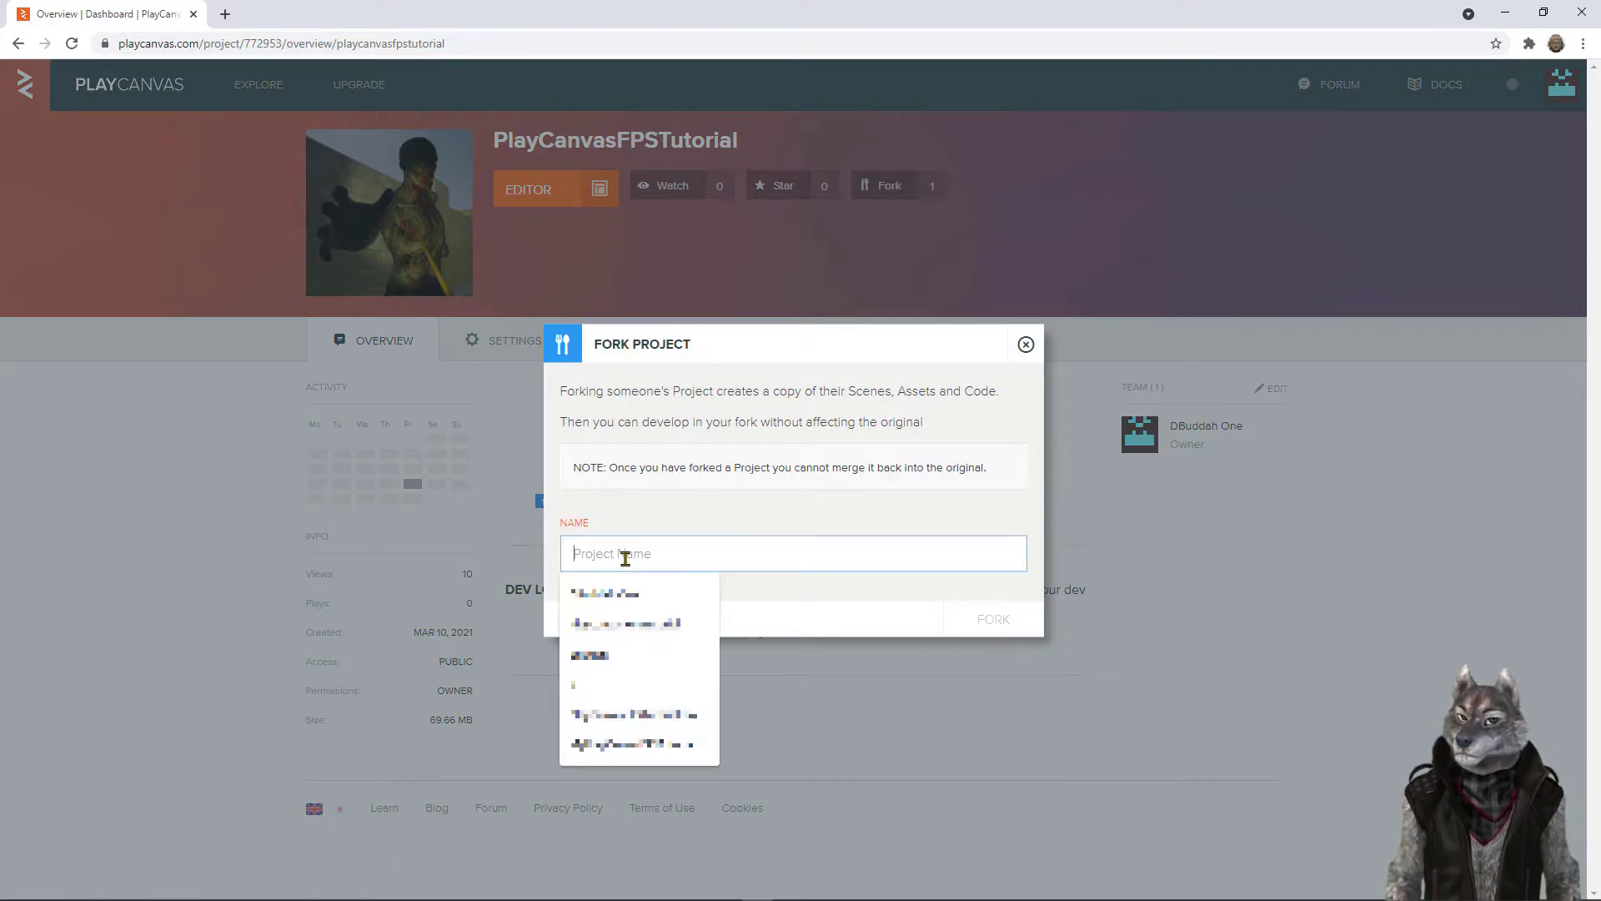
Name the fork MyPlayCanvasFPSTutorial and create it
{"action": "type", "text": "MyPlayCanvas"}
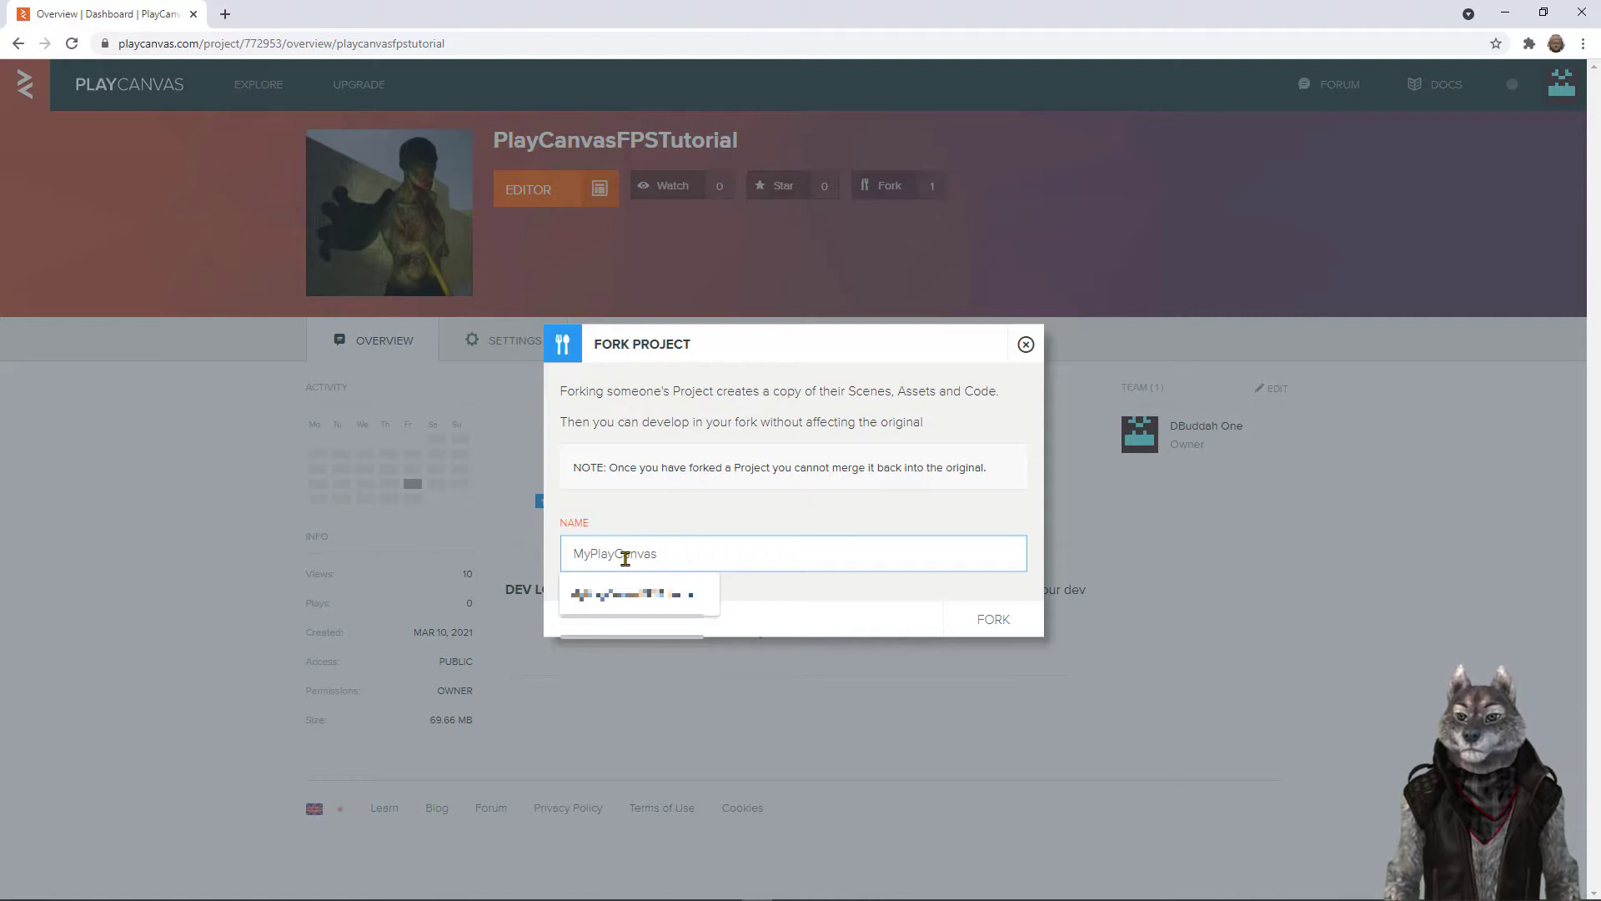
{"action": "type", "text": "FPS"}
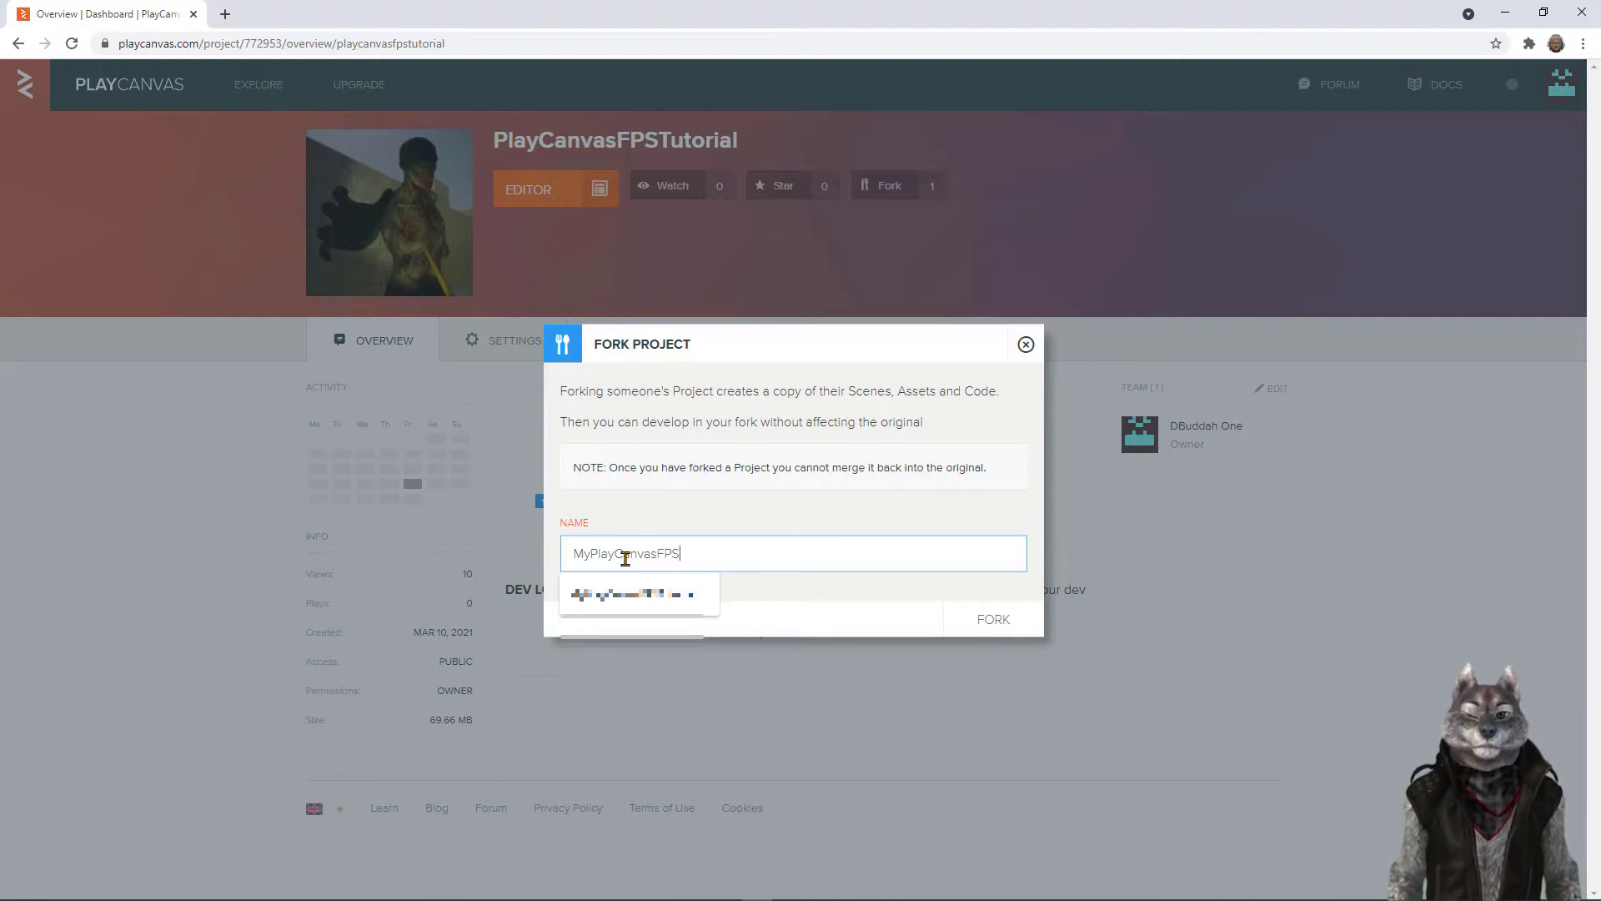
{"action": "type", "text": "Tutorial"}
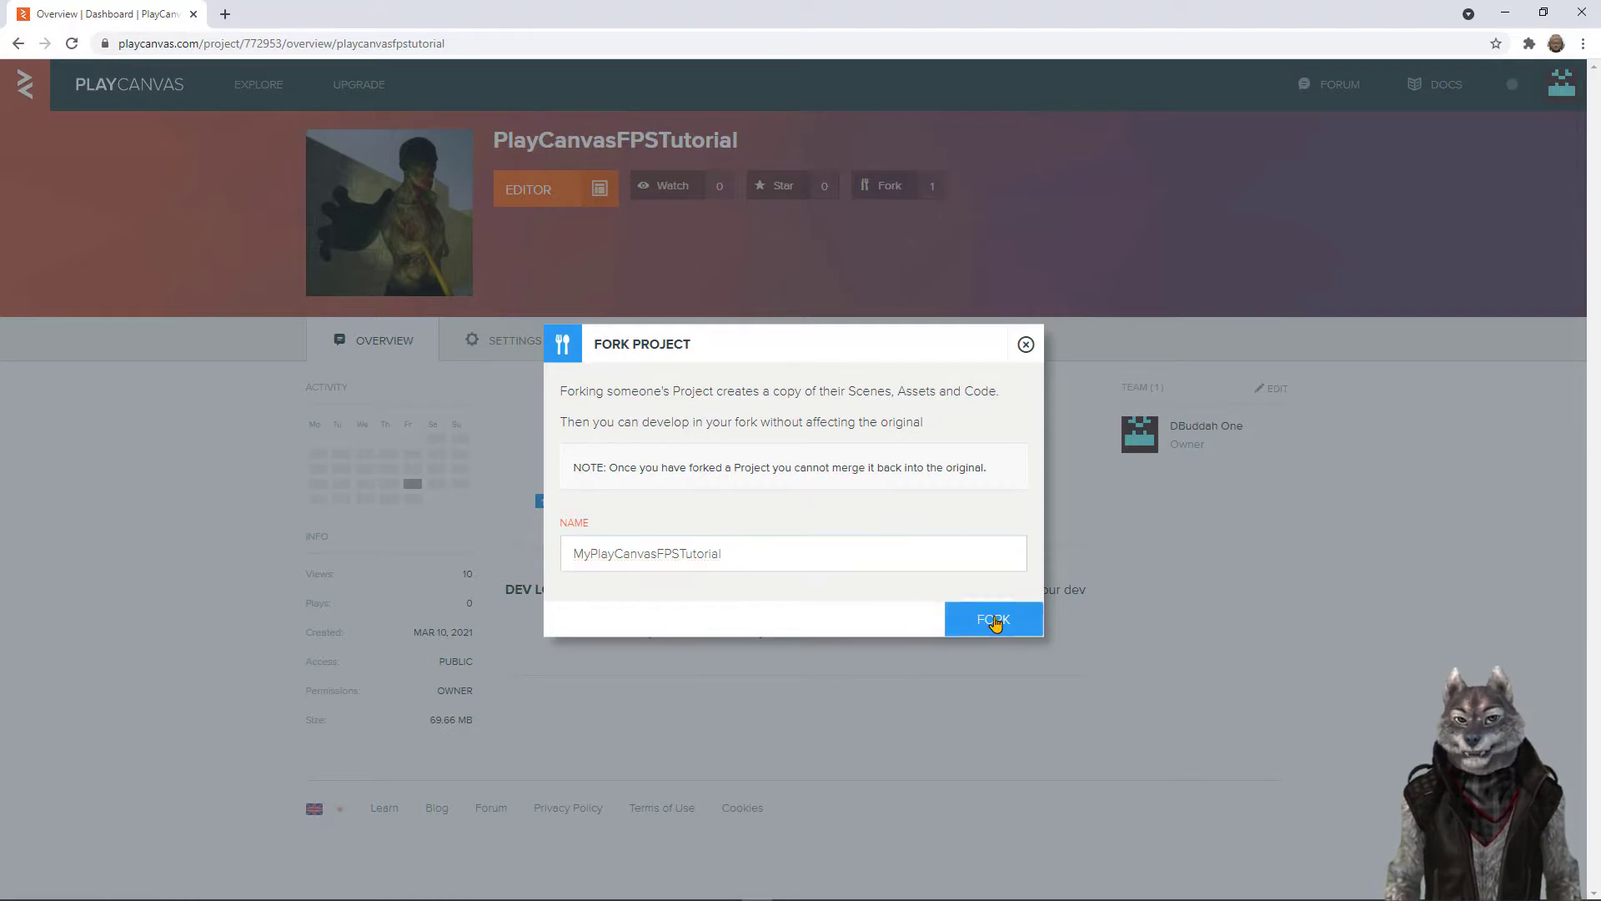
{"action": "left_click", "coordinate": [990, 619]}
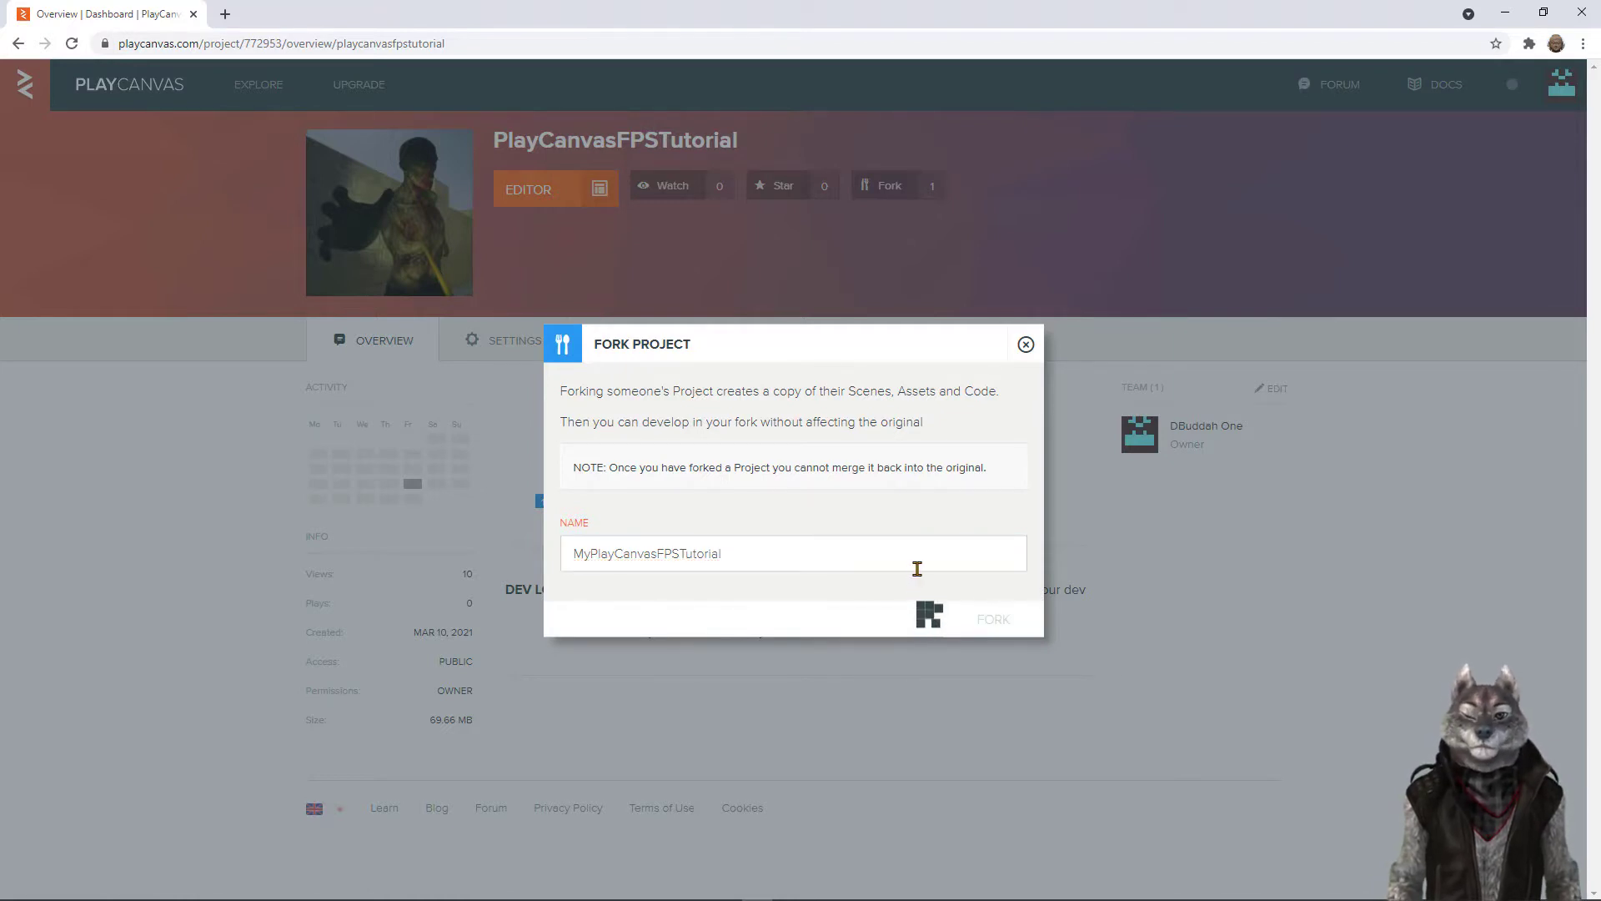
{"action": "left_click", "coordinate": [989, 617]}
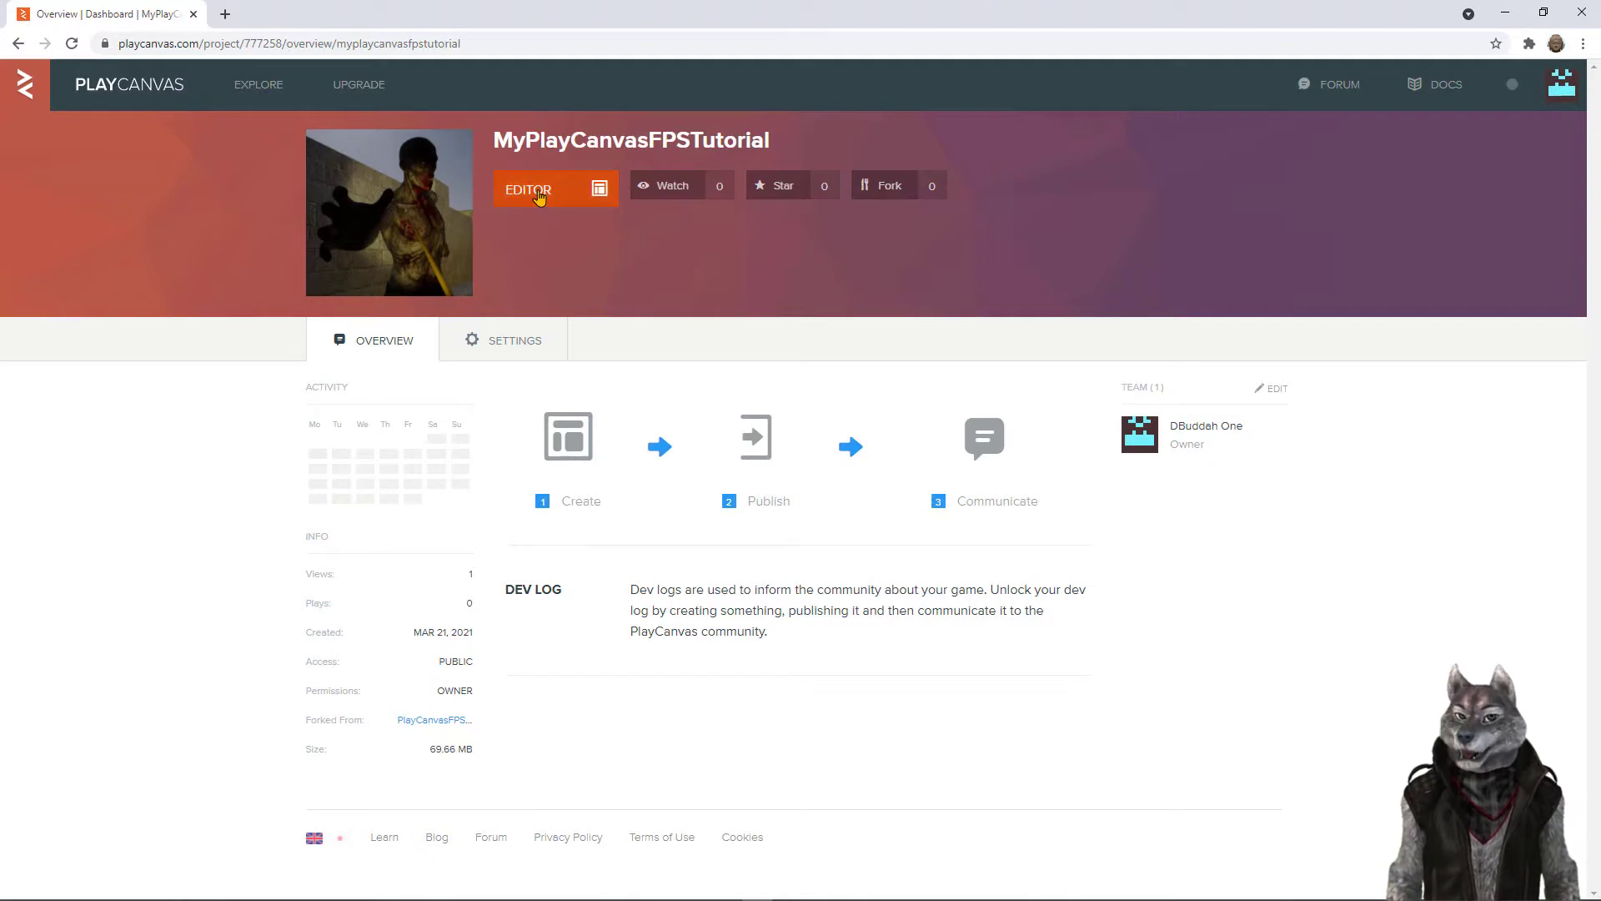
Launch the MyPlayCanvasFPSTutorial fork in the scene editor
{"action": "left_click", "coordinate": [527, 189]}
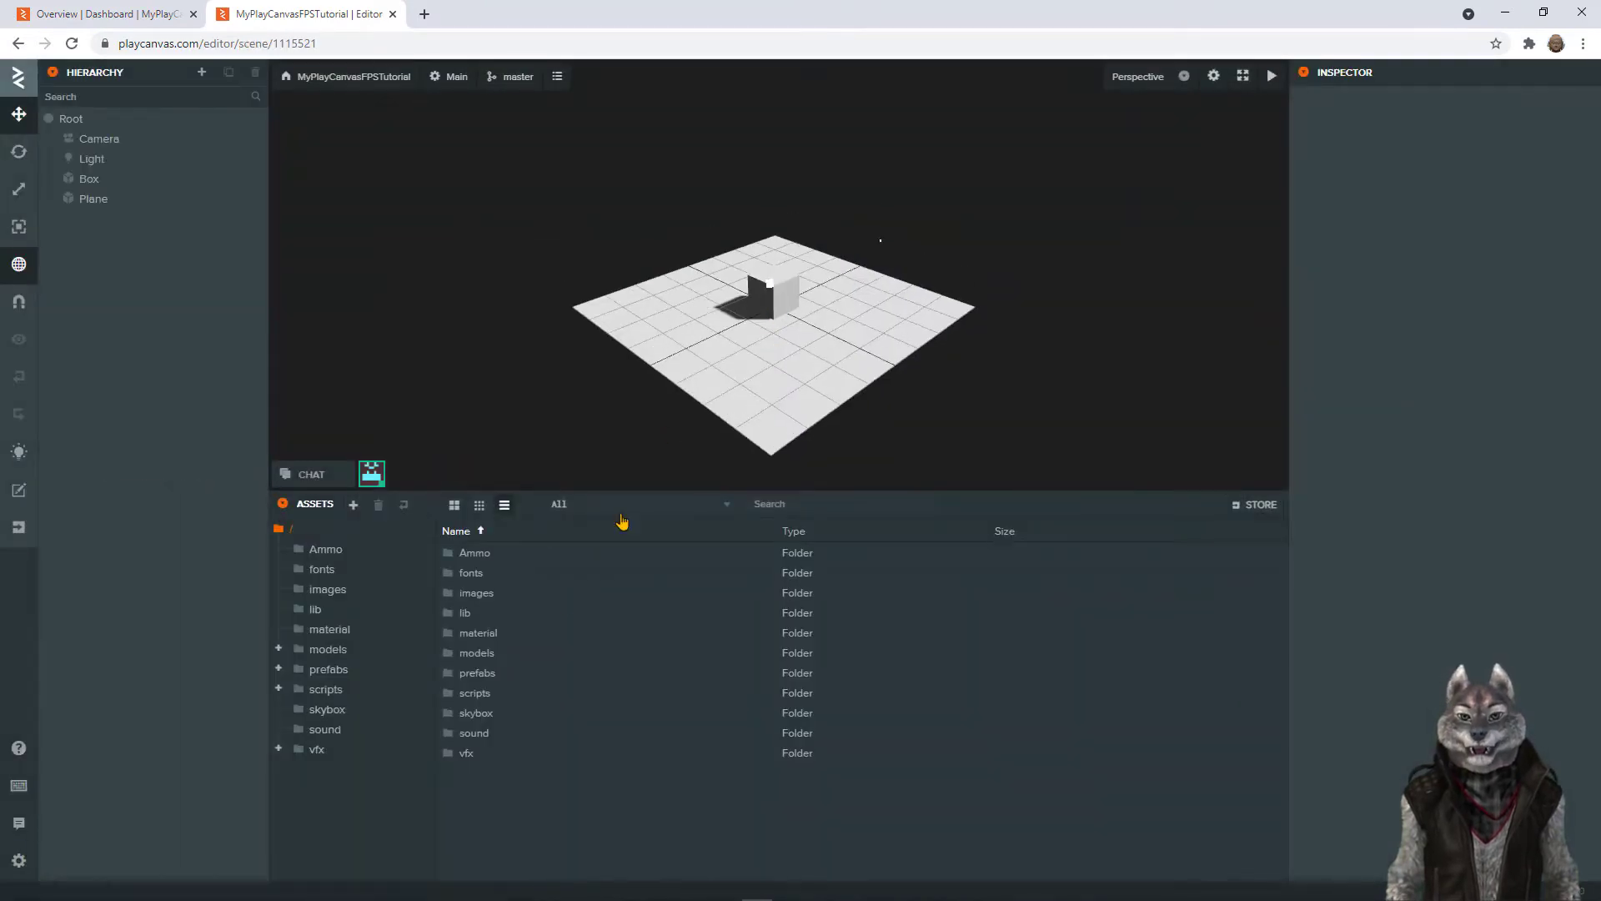
Expand models and prefabs, view pickups, then list the architecture prefab templates
{"action": "left_click", "coordinate": [279, 649]}
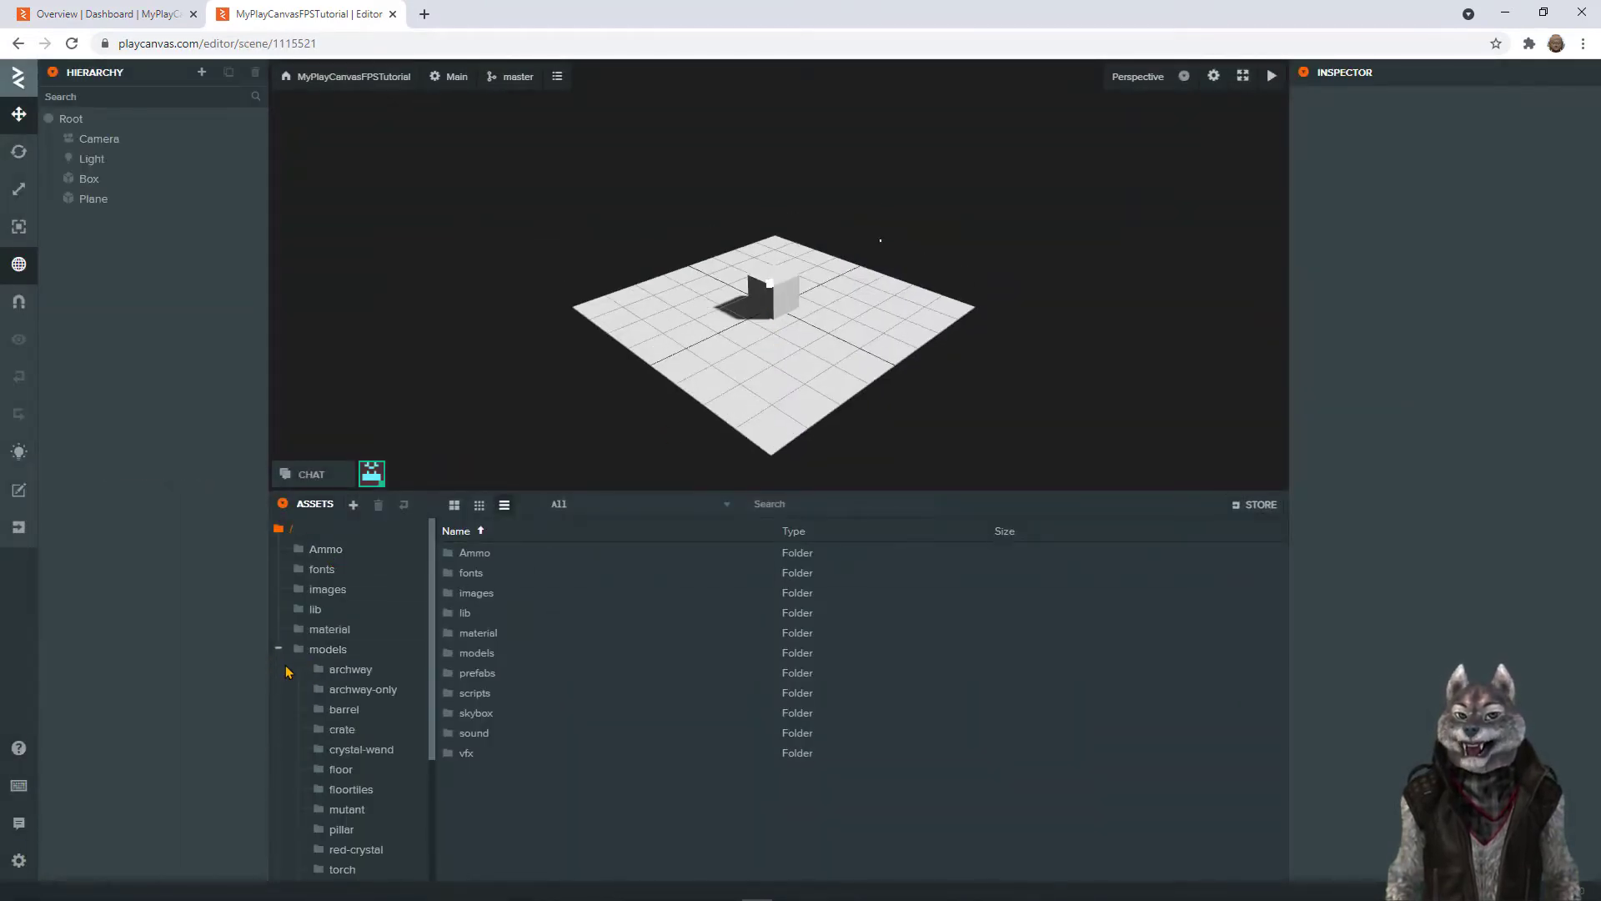
{"action": "scroll", "scroll_direction": "down", "scroll_amount": 3}
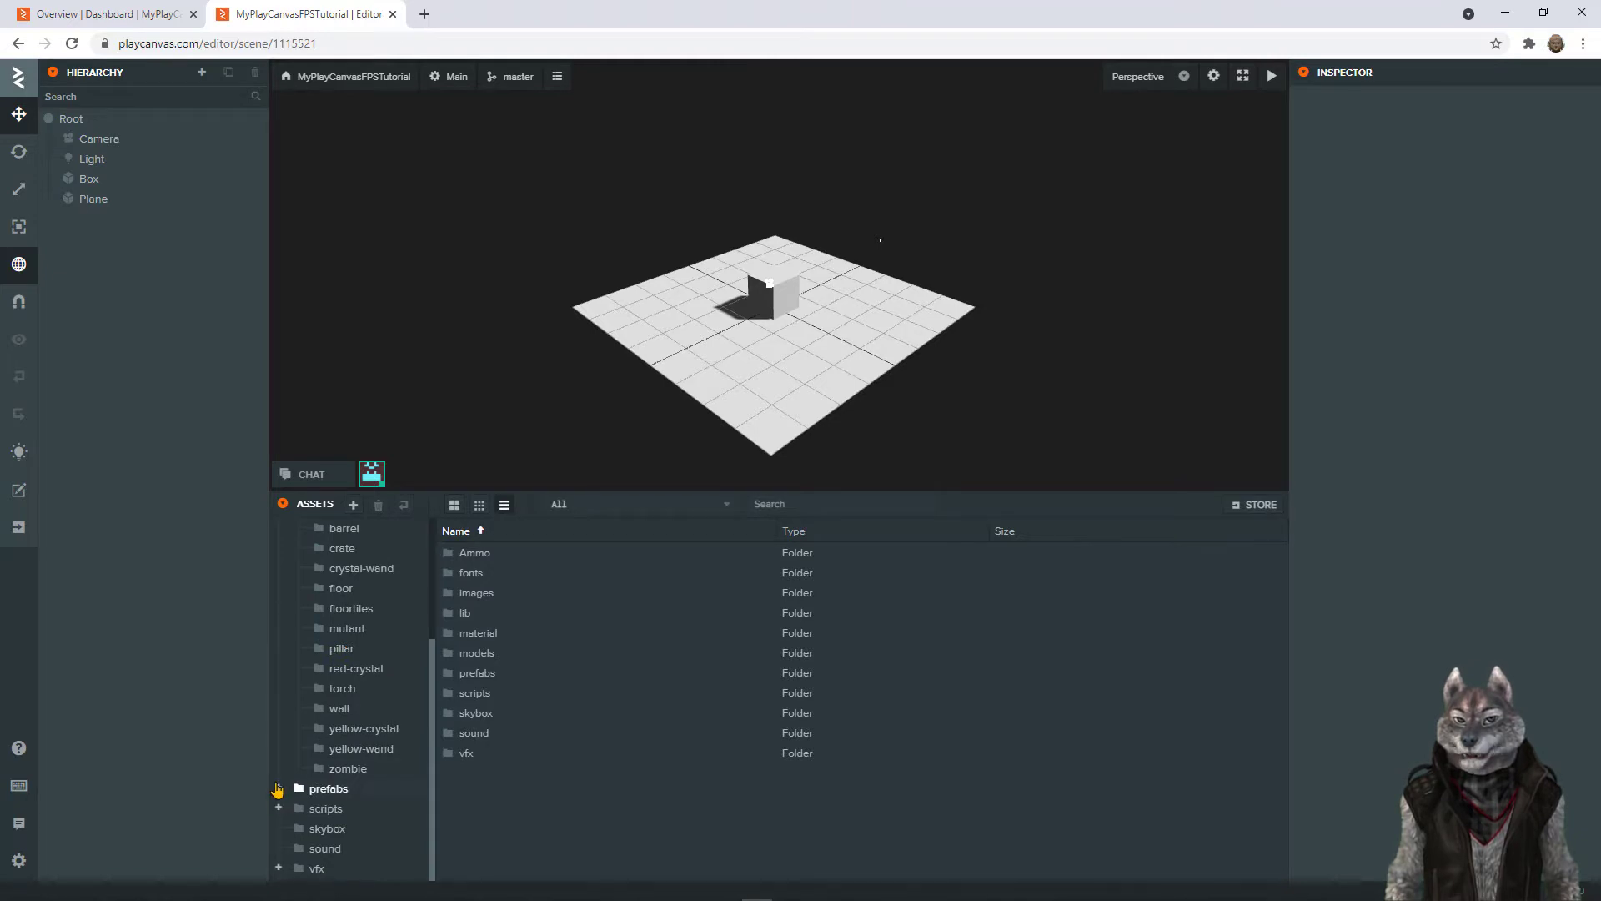
{"action": "left_click", "coordinate": [279, 789]}
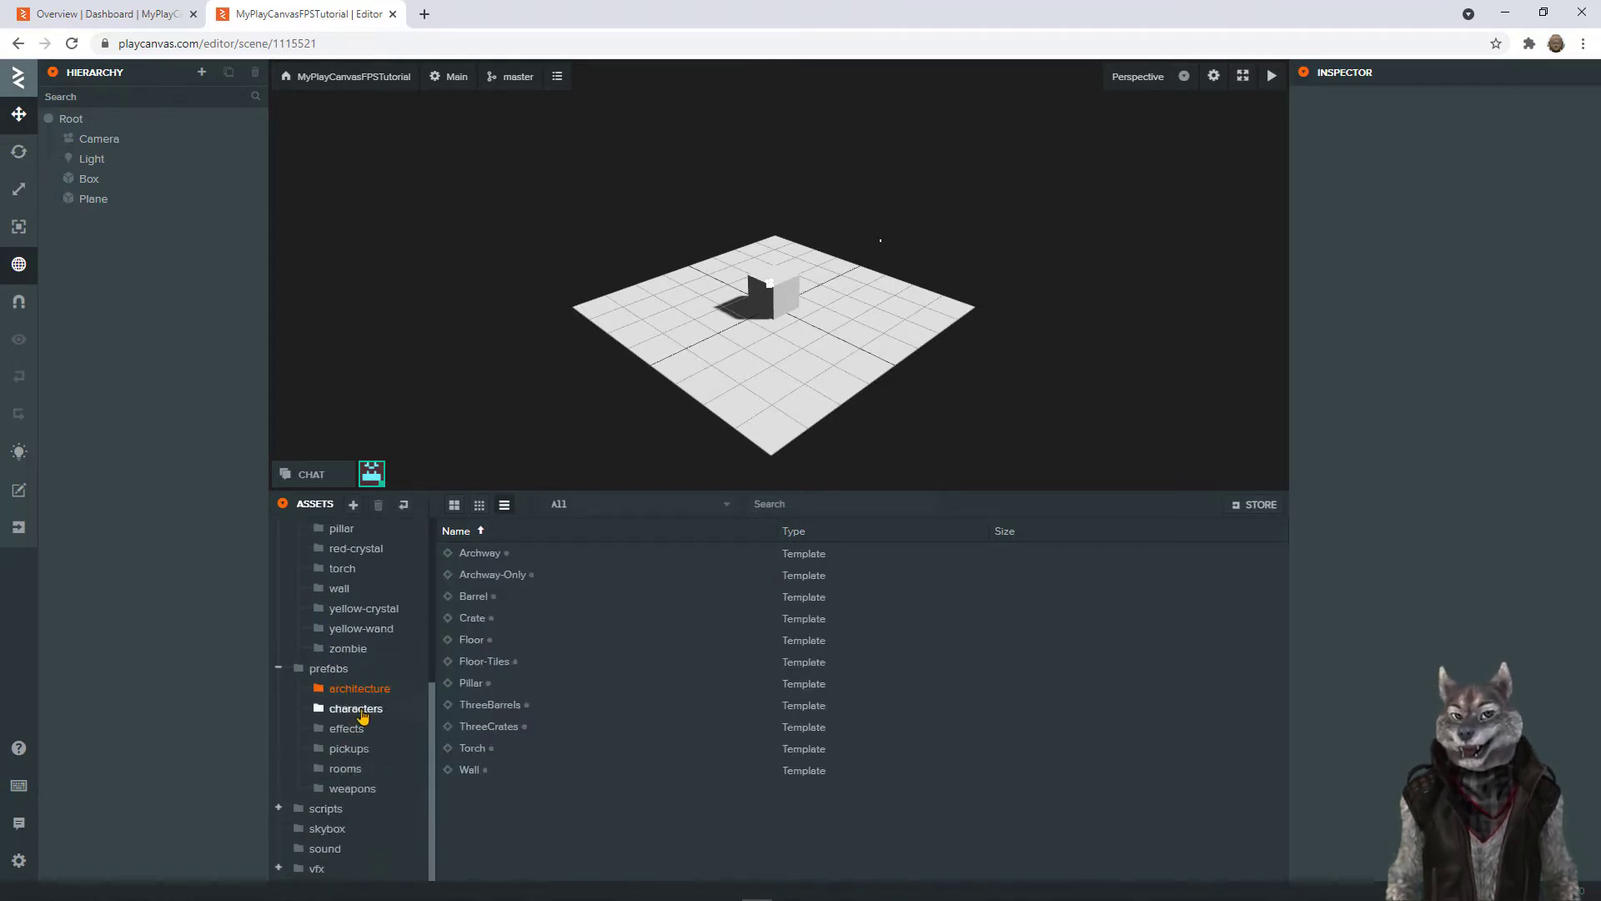
{"action": "left_click", "coordinate": [349, 747]}
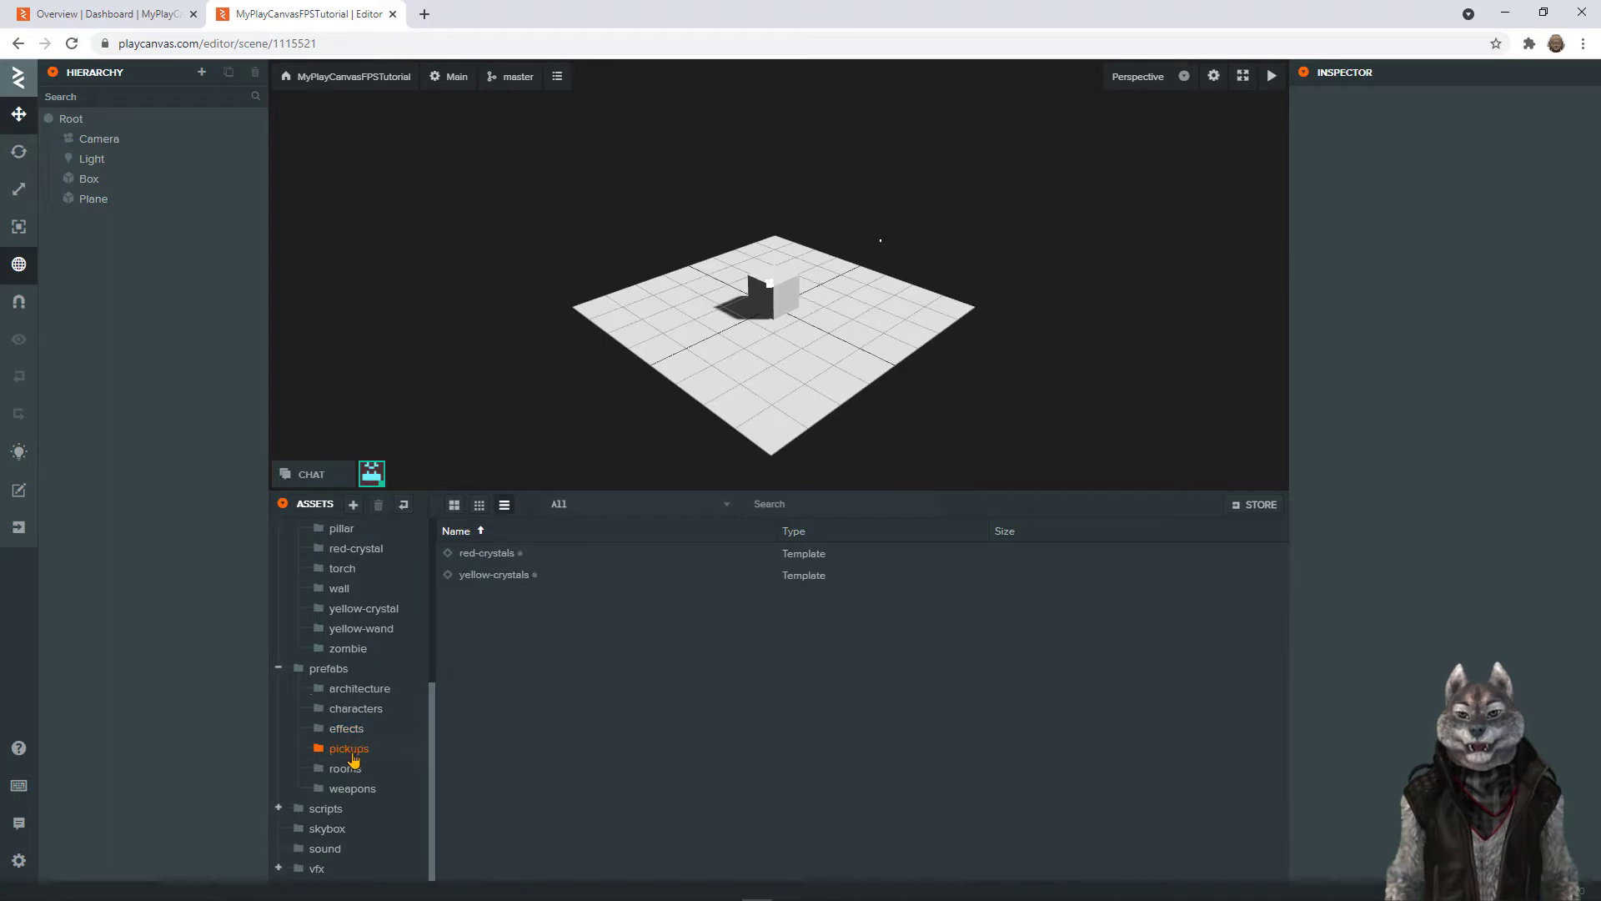
{"action": "left_click", "coordinate": [358, 688]}
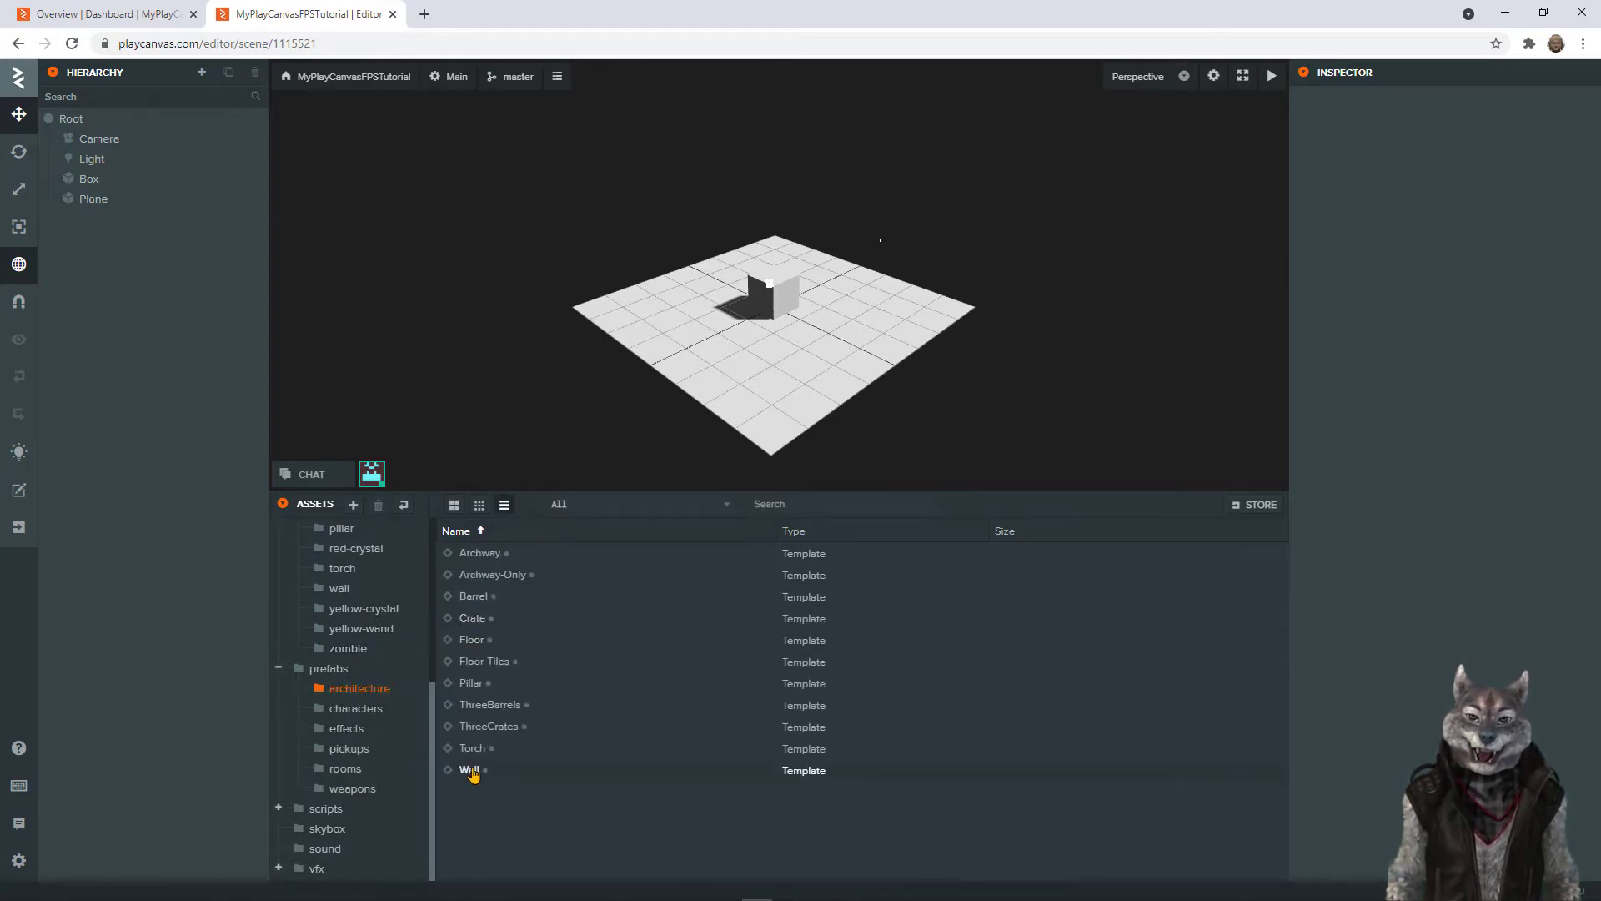
Instantiate the Wall template in the scene and return to the top-level asset folders
{"action": "double_click", "coordinate": [468, 771]}
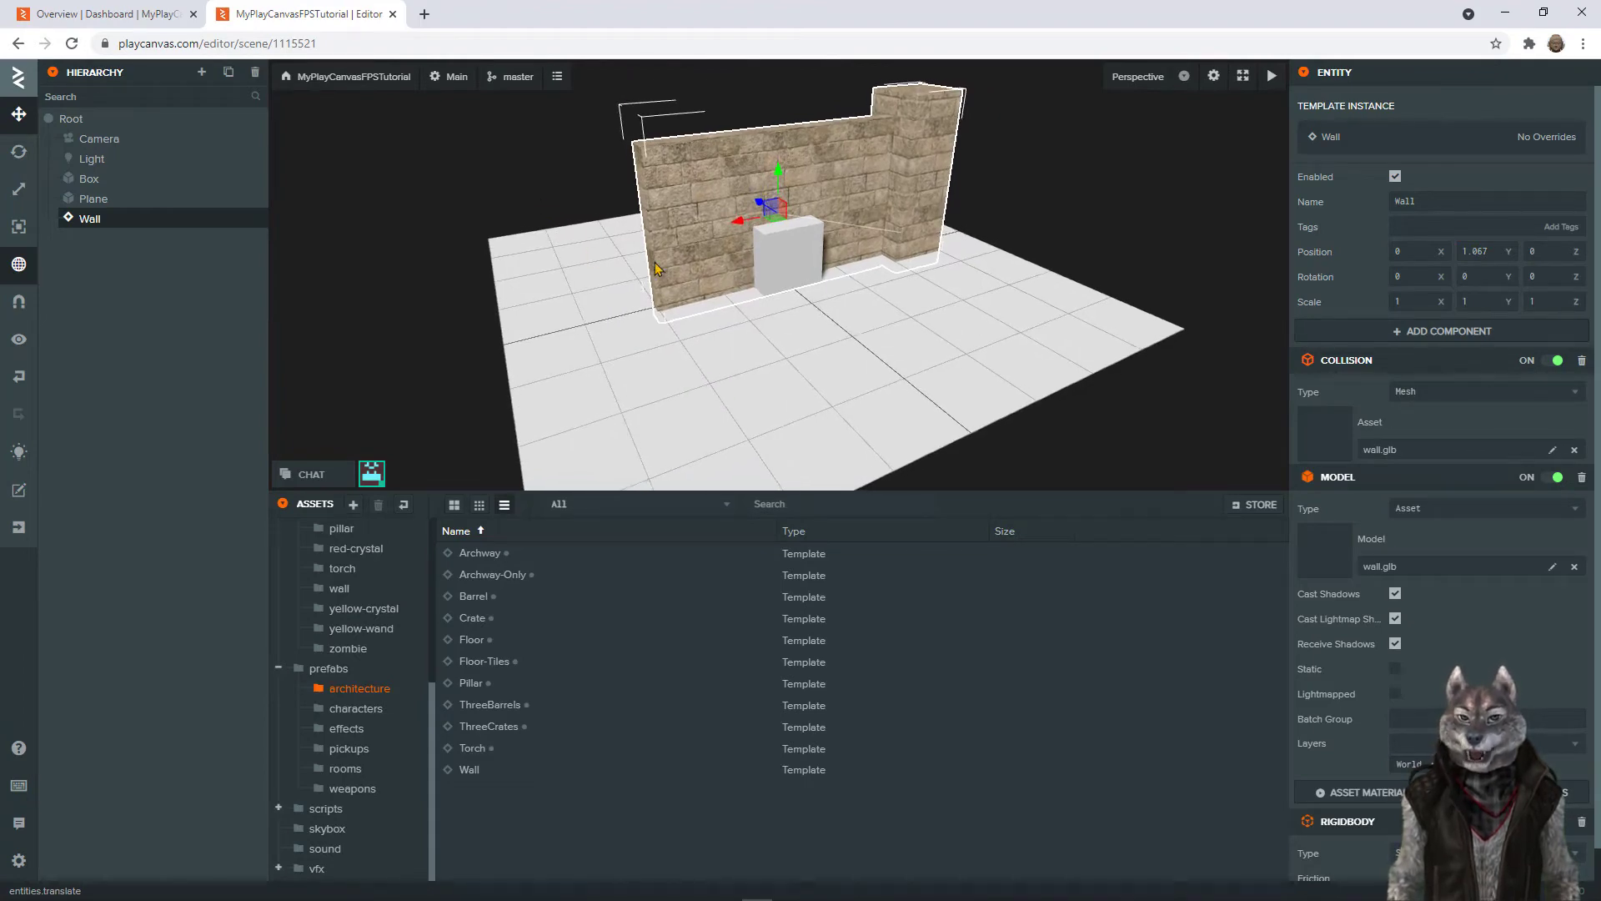
{"action": "left_click", "coordinate": [88, 178]}
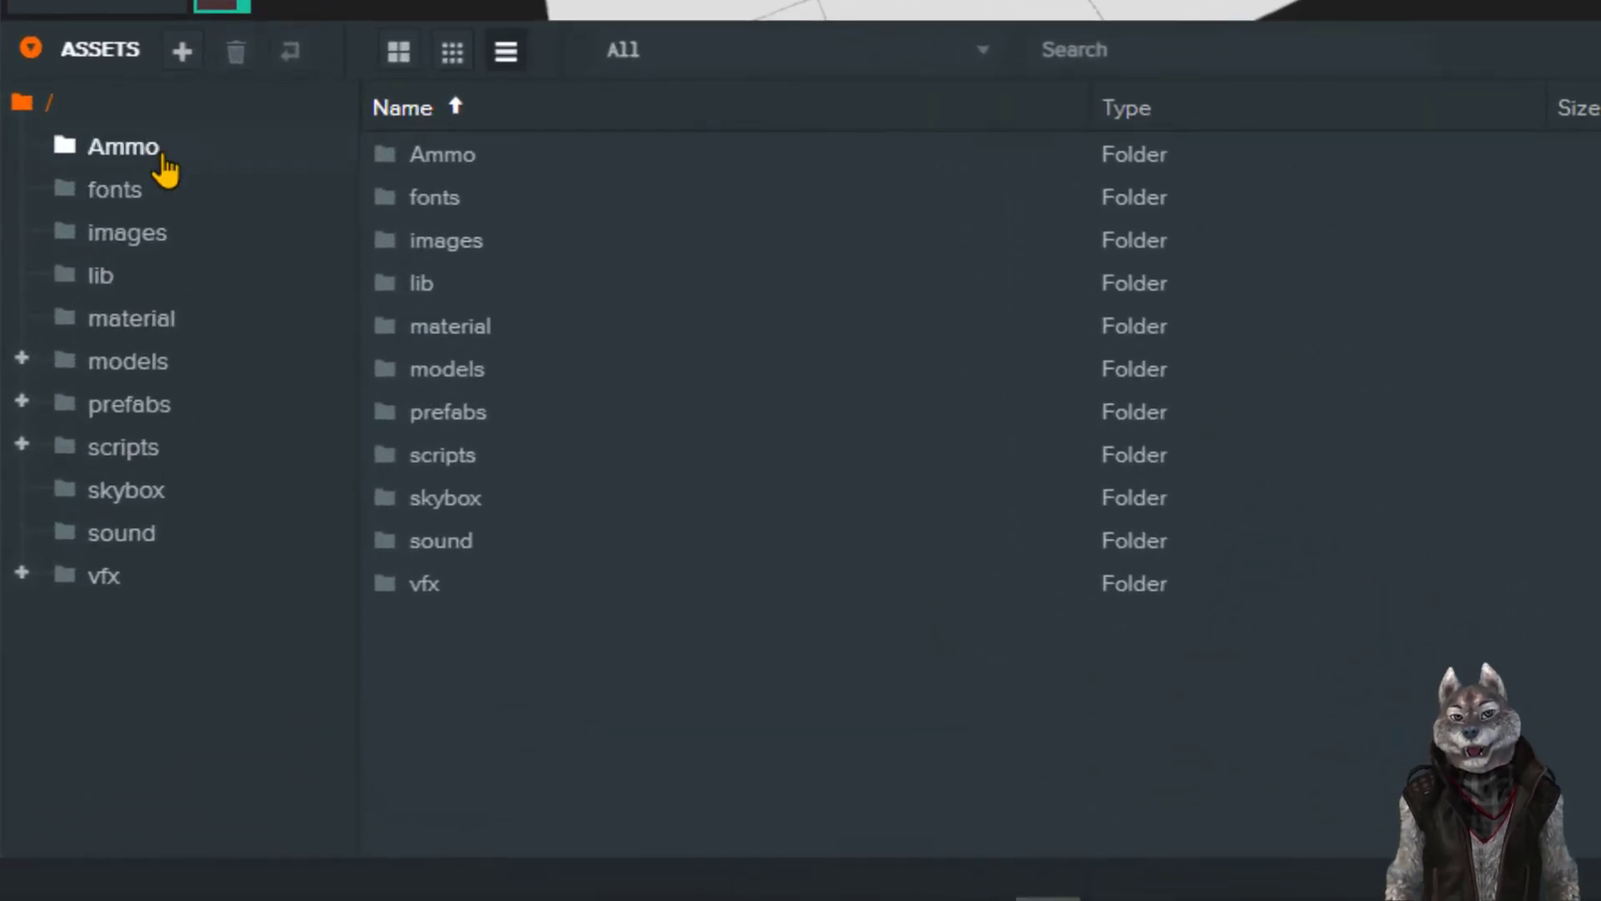
Expand and collapse prefabs, then list the scripts folder with game-manager.js and its subfolders
{"action": "left_click", "coordinate": [128, 361]}
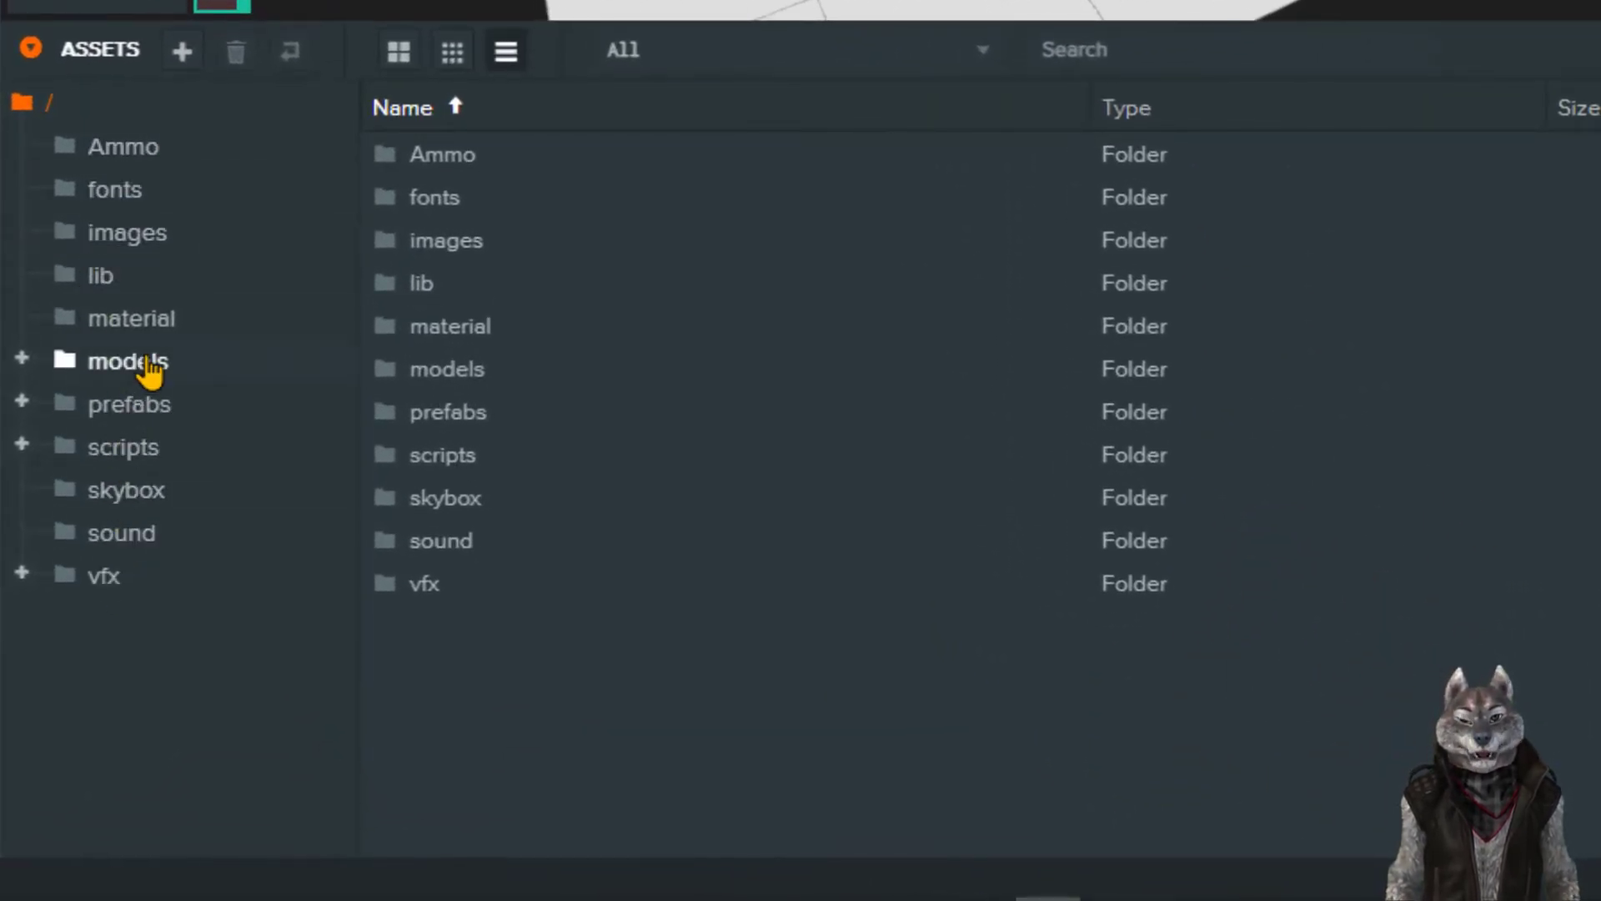
{"action": "mouse_move", "coordinate": [164, 360]}
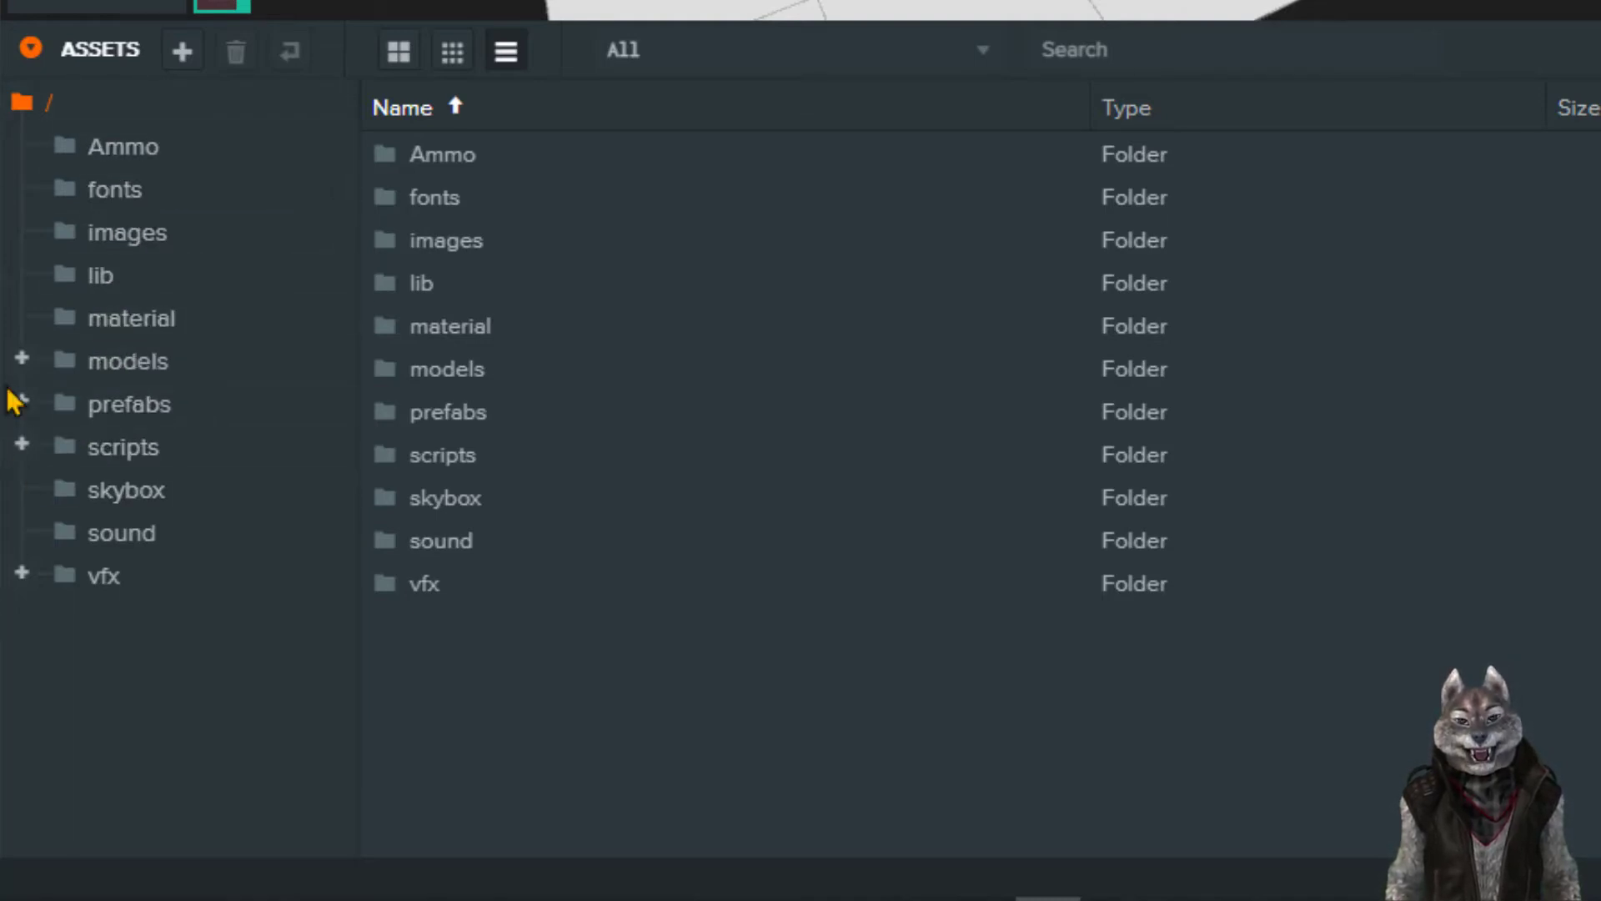
{"action": "left_click", "coordinate": [128, 404]}
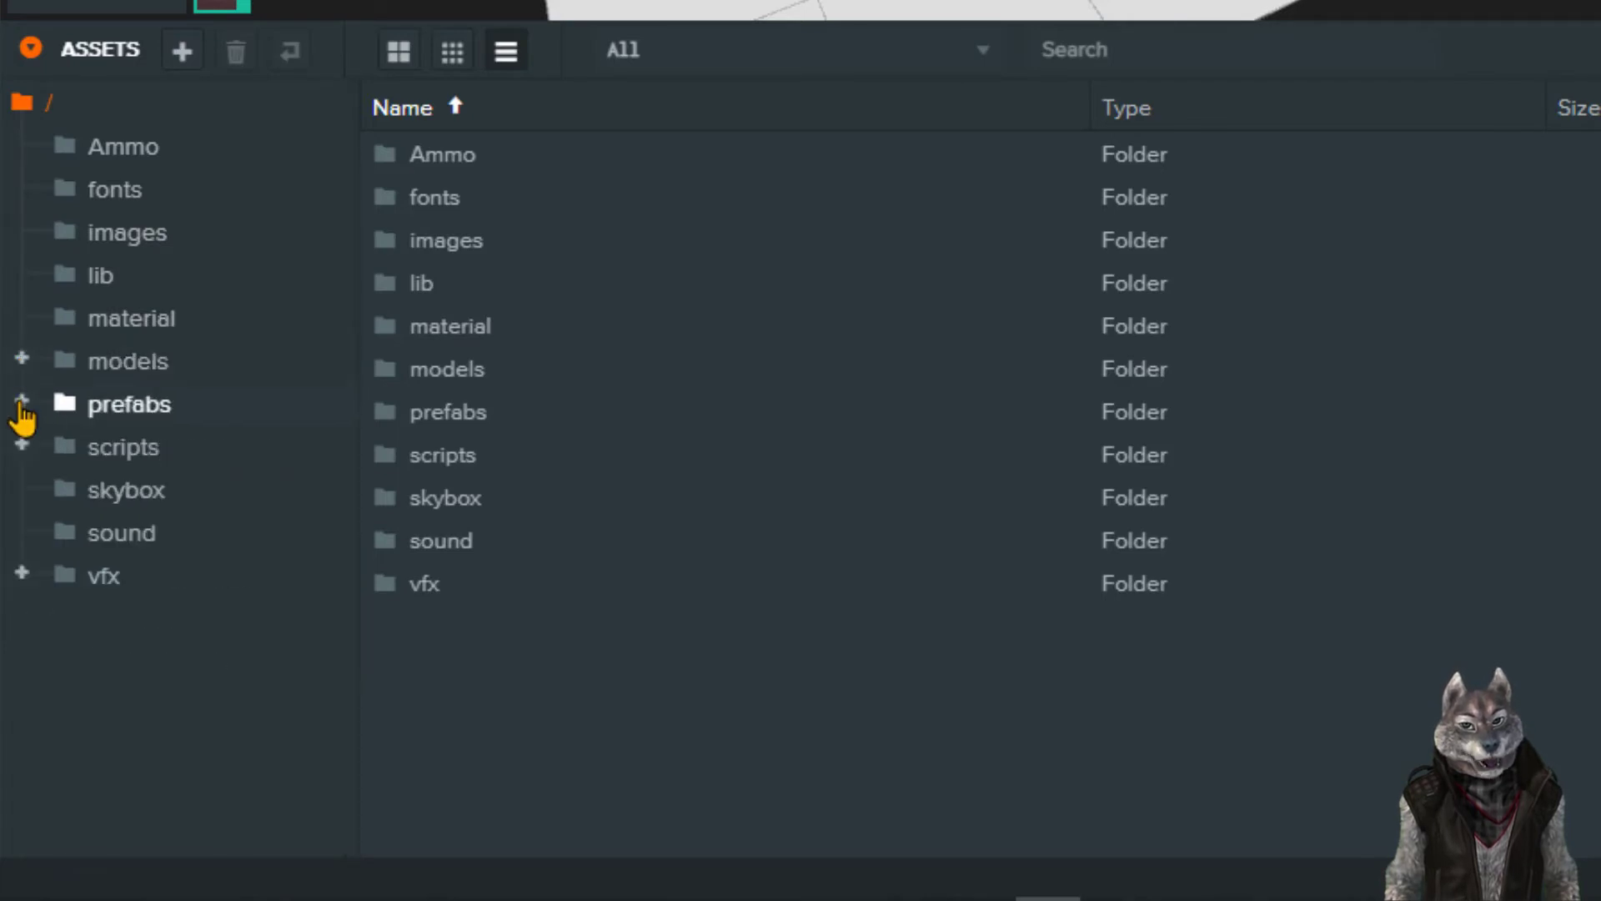
{"action": "left_click", "coordinate": [21, 402]}
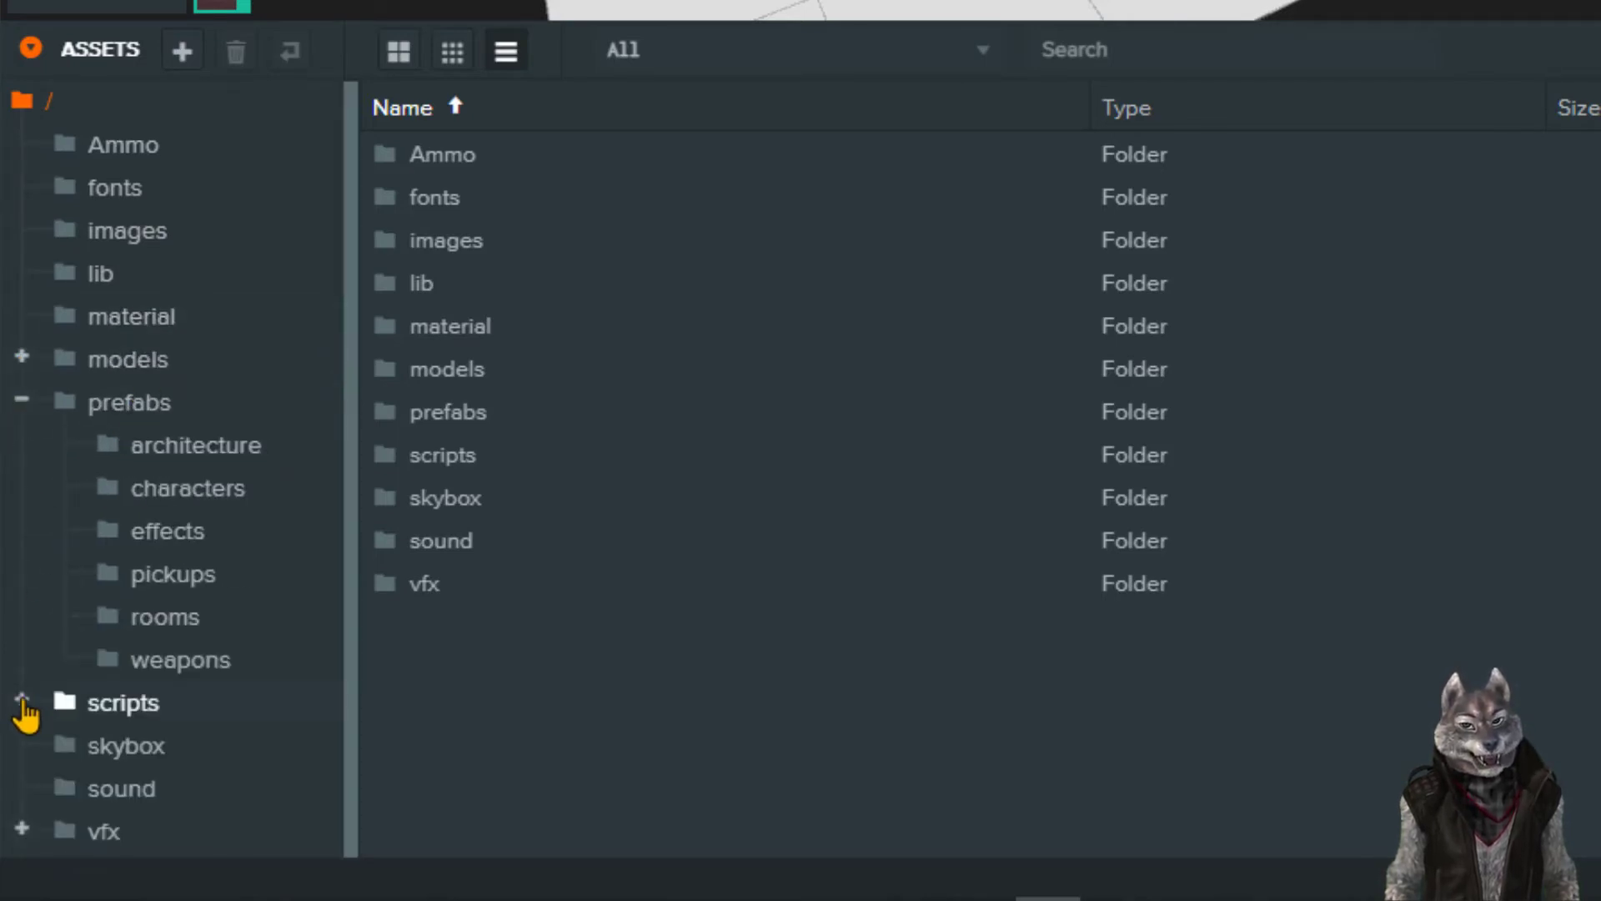
{"action": "left_click", "coordinate": [21, 402]}
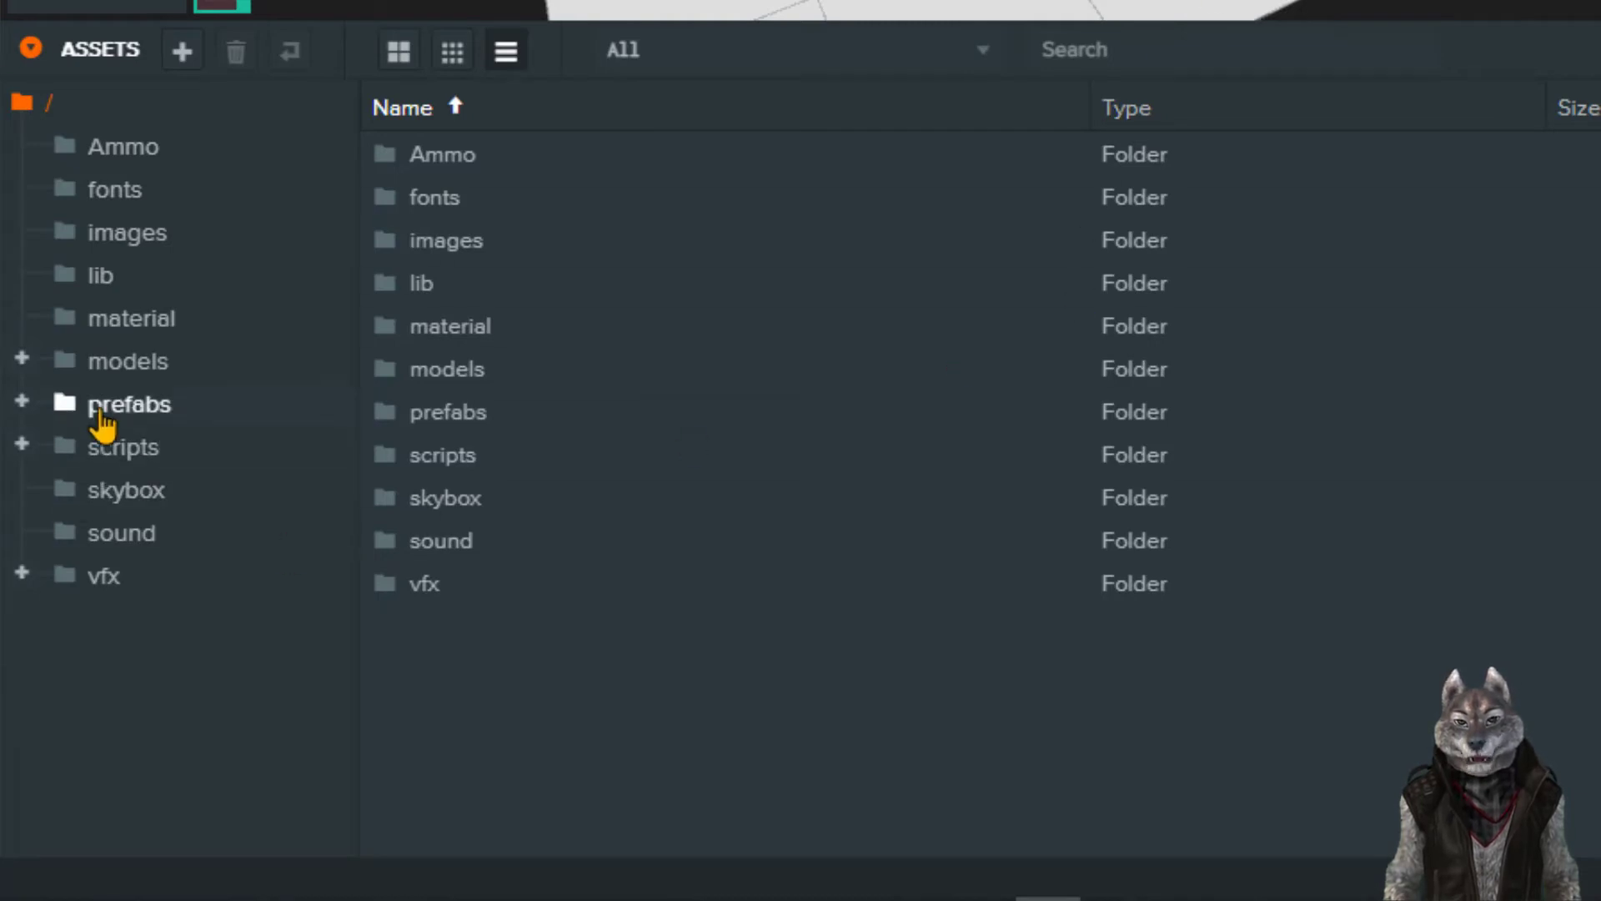
{"action": "left_click", "coordinate": [122, 447]}
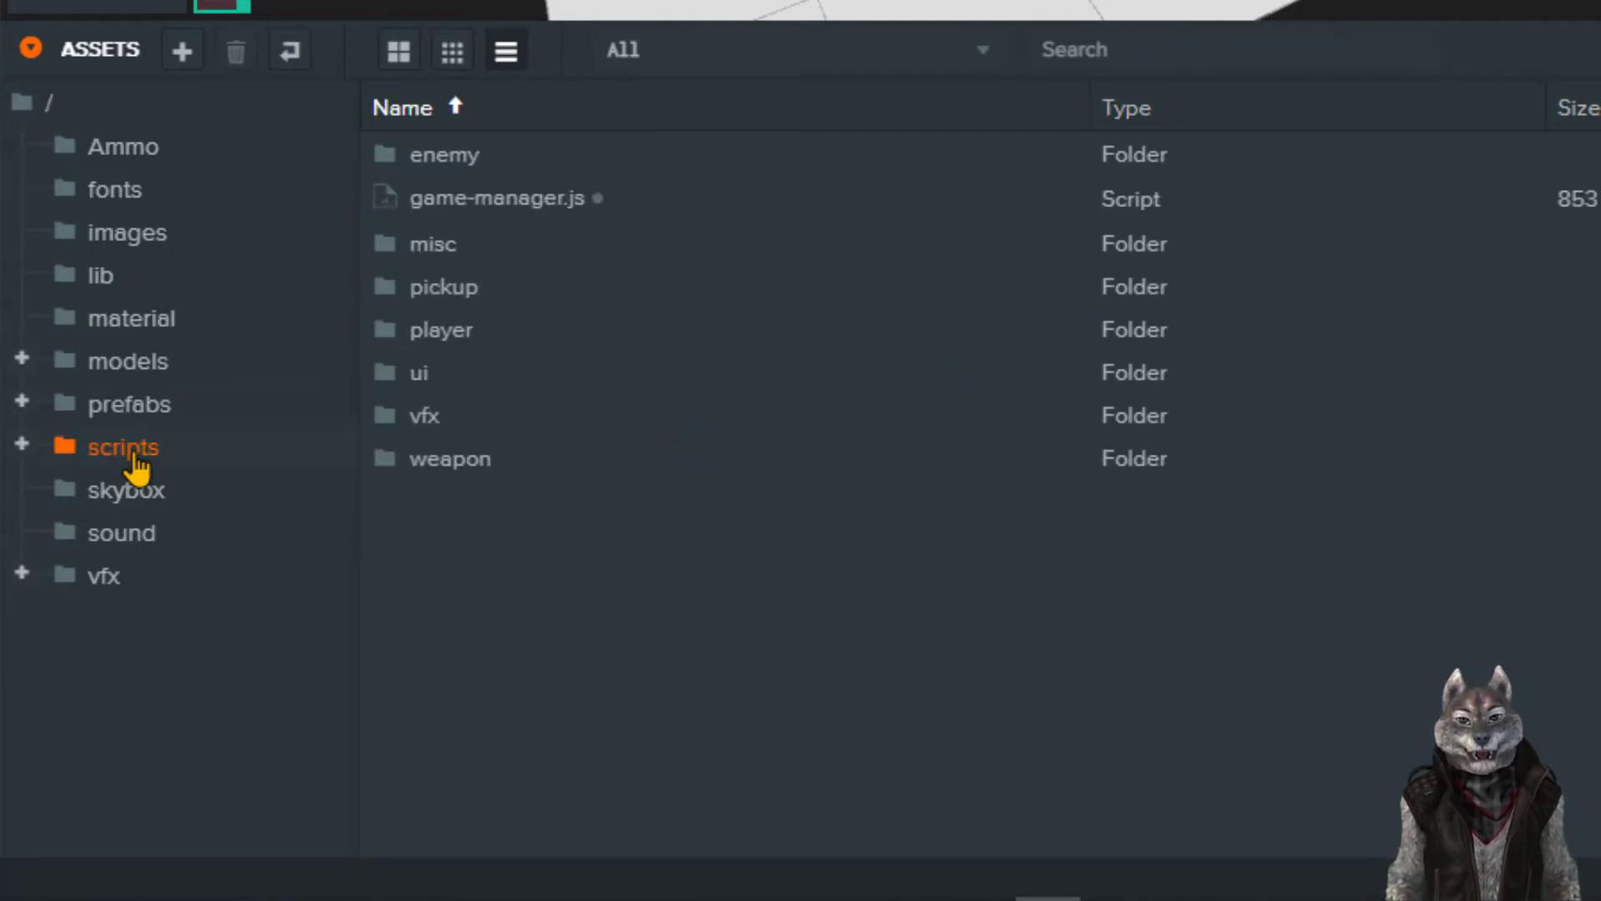
List the prefabs subfolders and show the architecture templates
{"action": "left_click", "coordinate": [128, 403]}
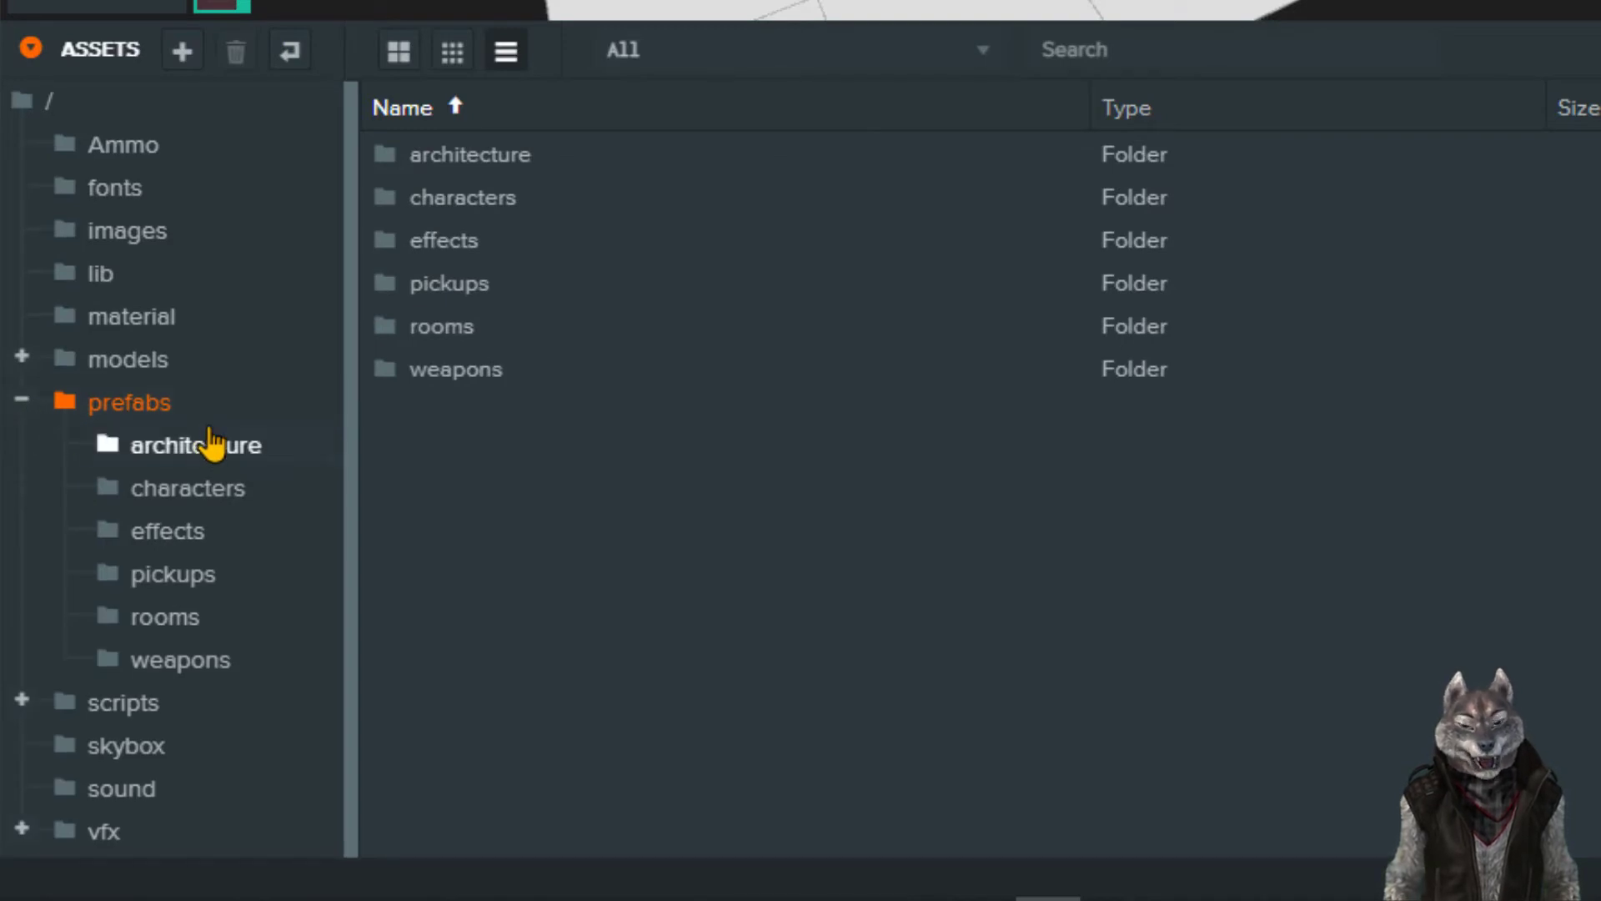
{"action": "left_click", "coordinate": [440, 325]}
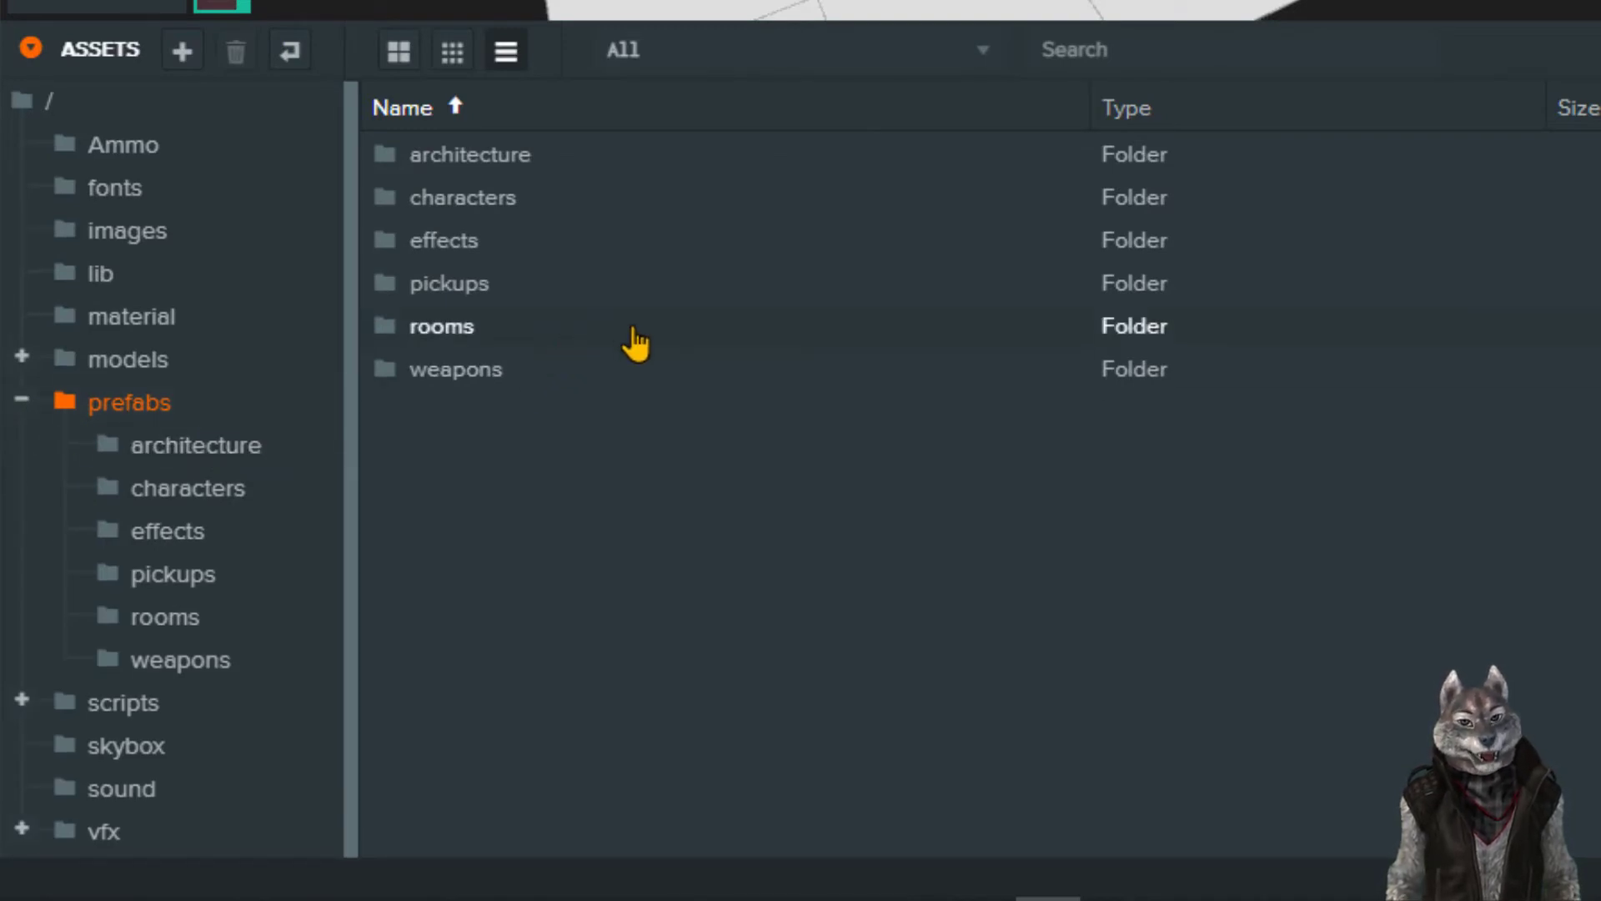
{"action": "left_click", "coordinate": [462, 197]}
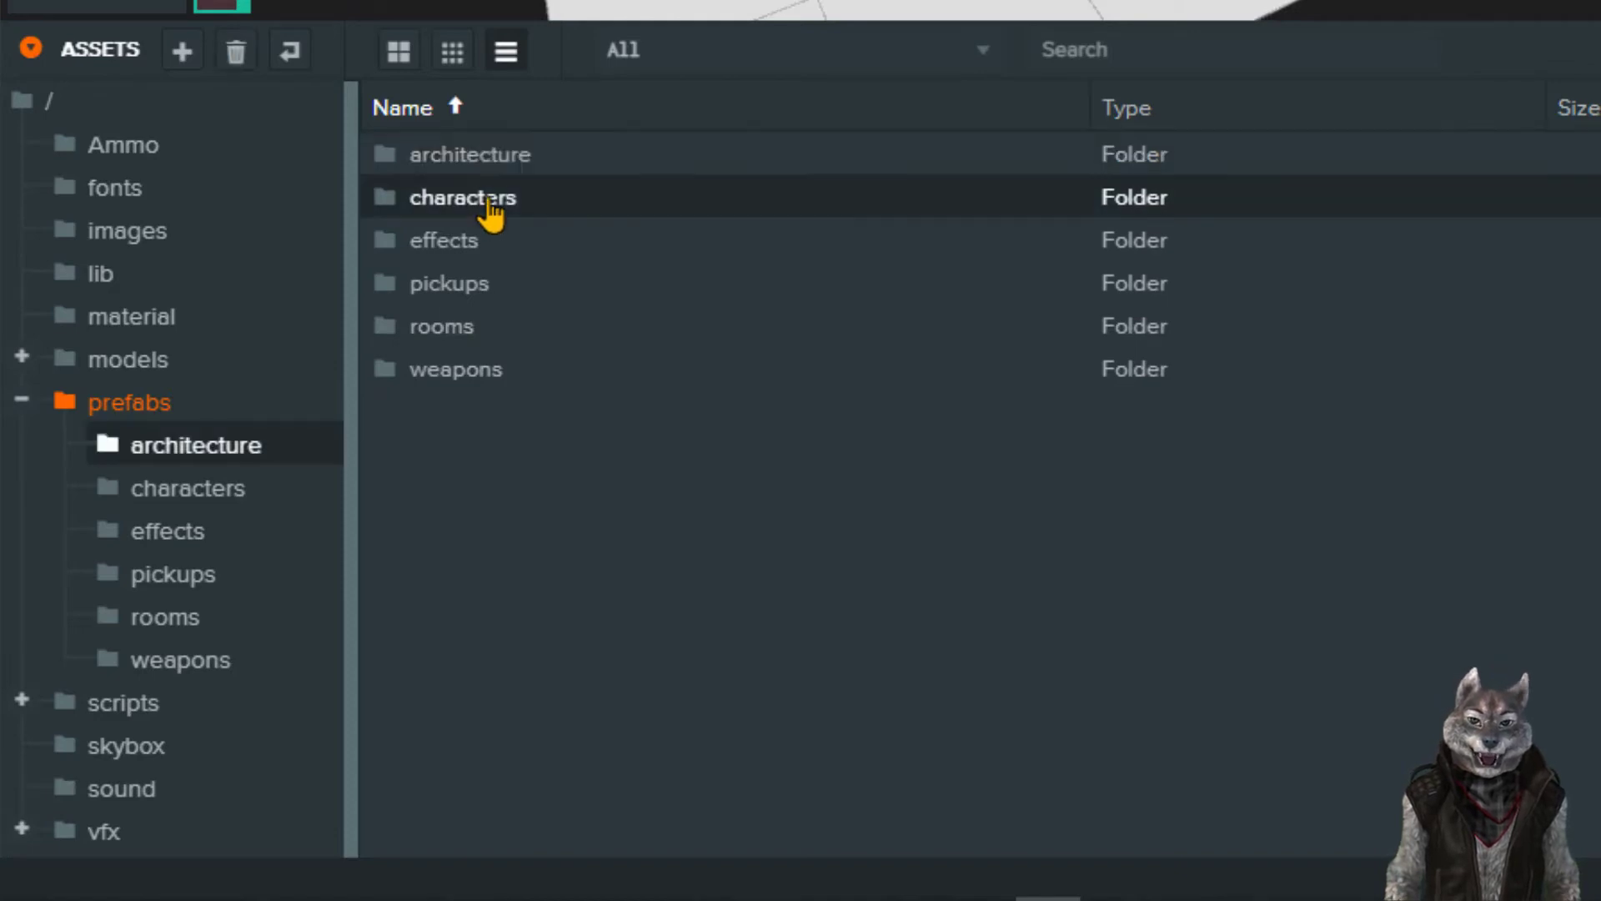
{"action": "left_click", "coordinate": [195, 443]}
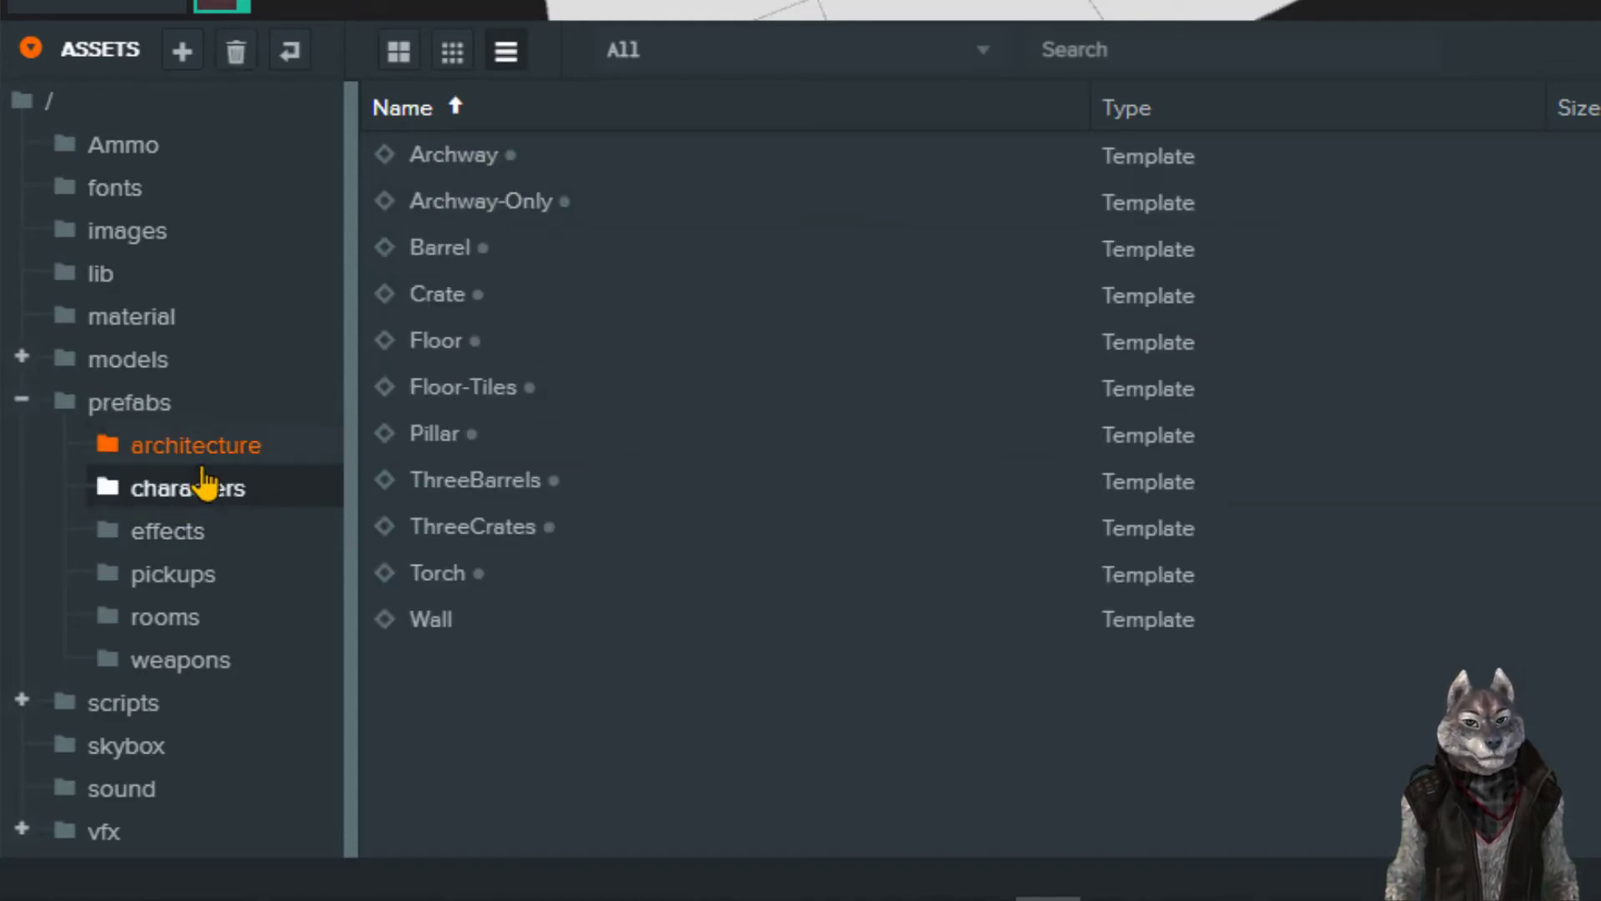
Browse the effects, rooms and weapons prefabs, then return to architecture (Archway, Pillar, Torch, Wall)
{"action": "left_click", "coordinate": [165, 531]}
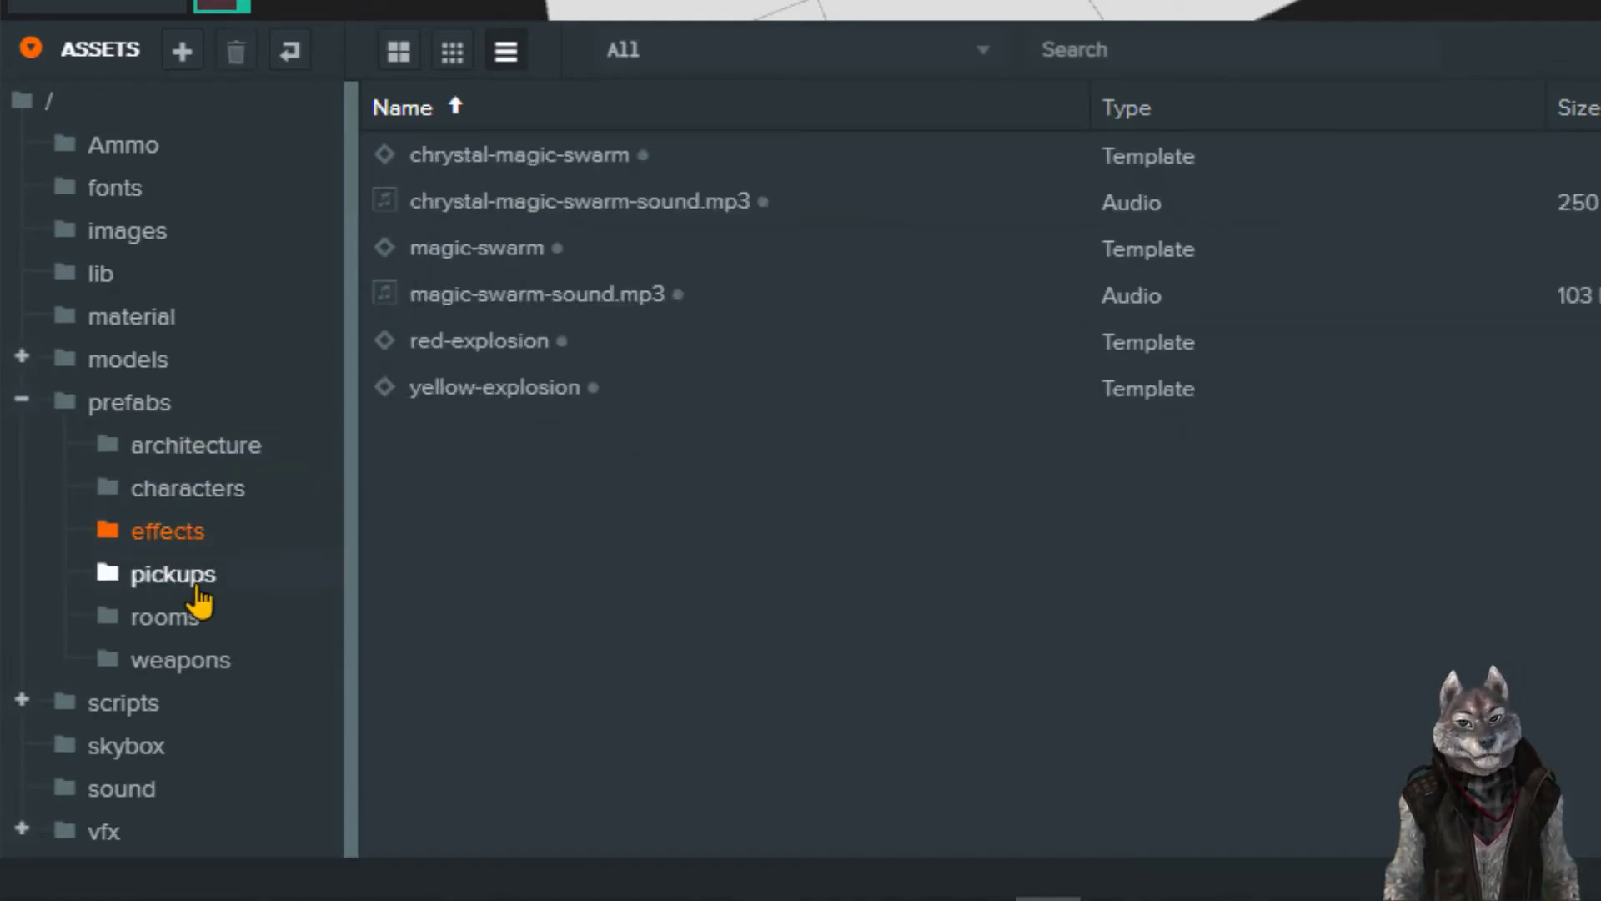
{"action": "left_click", "coordinate": [165, 615]}
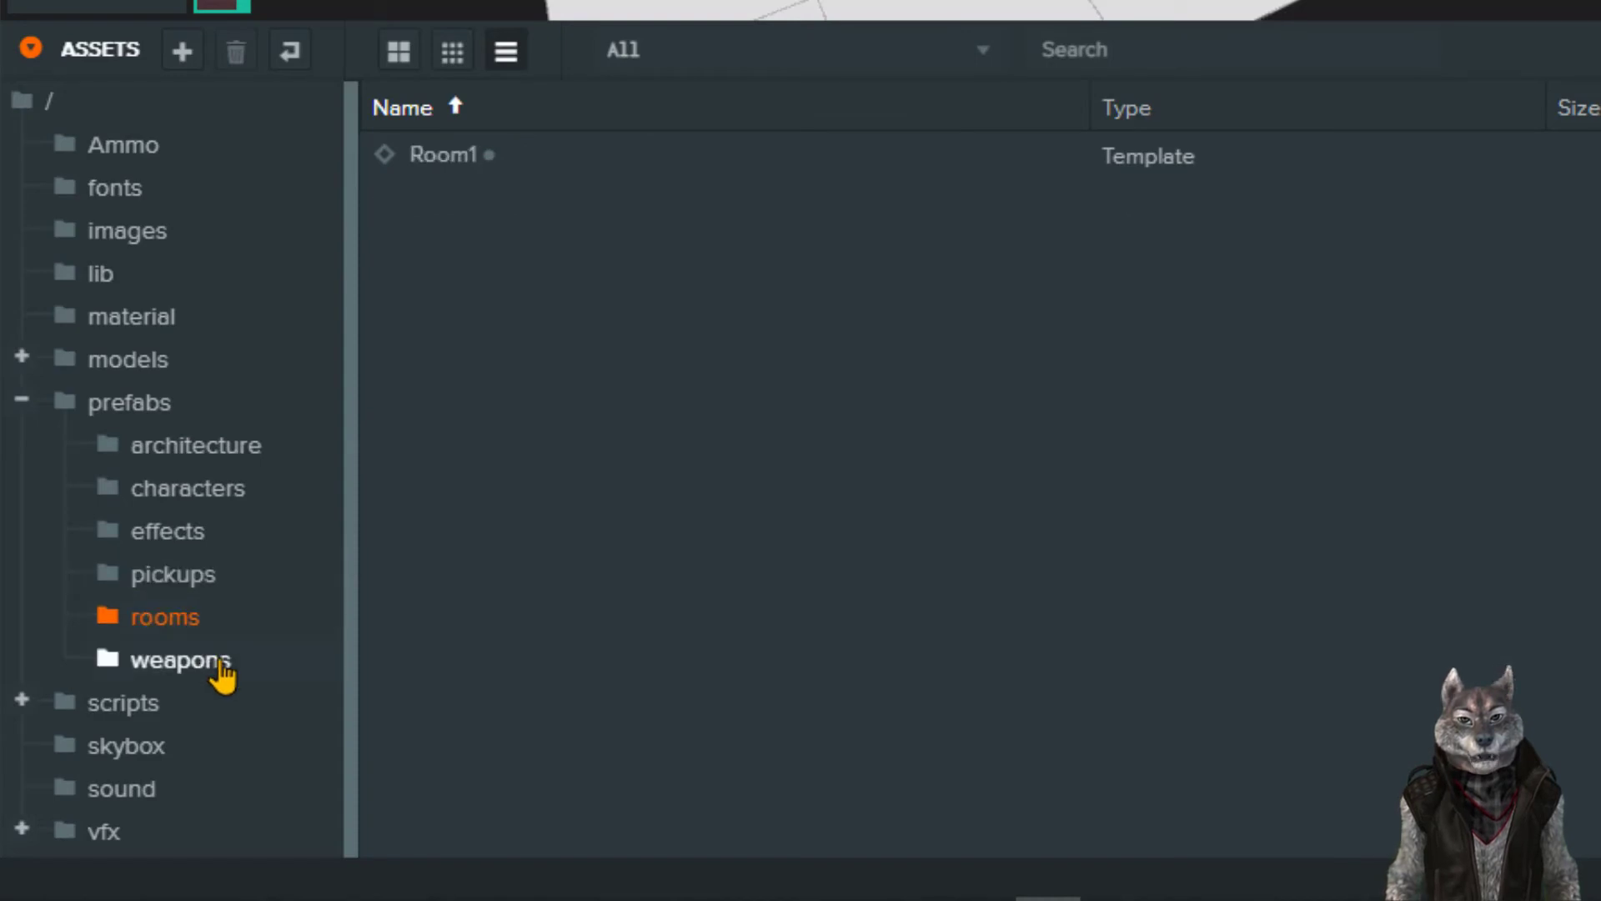
{"action": "left_click", "coordinate": [180, 659]}
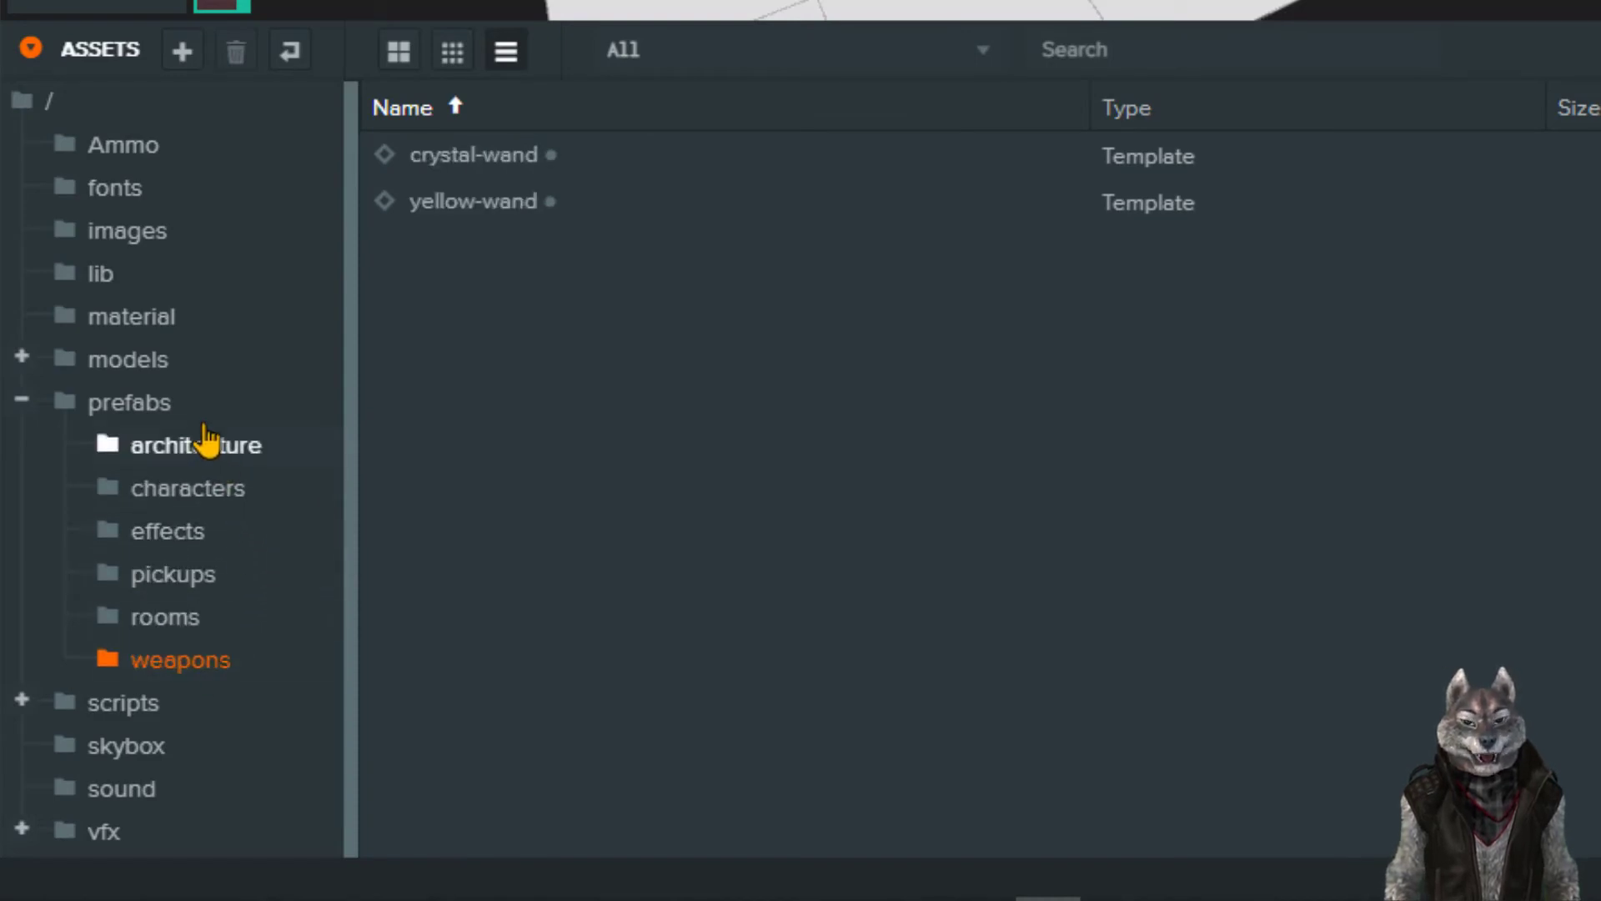
{"action": "left_click", "coordinate": [197, 444]}
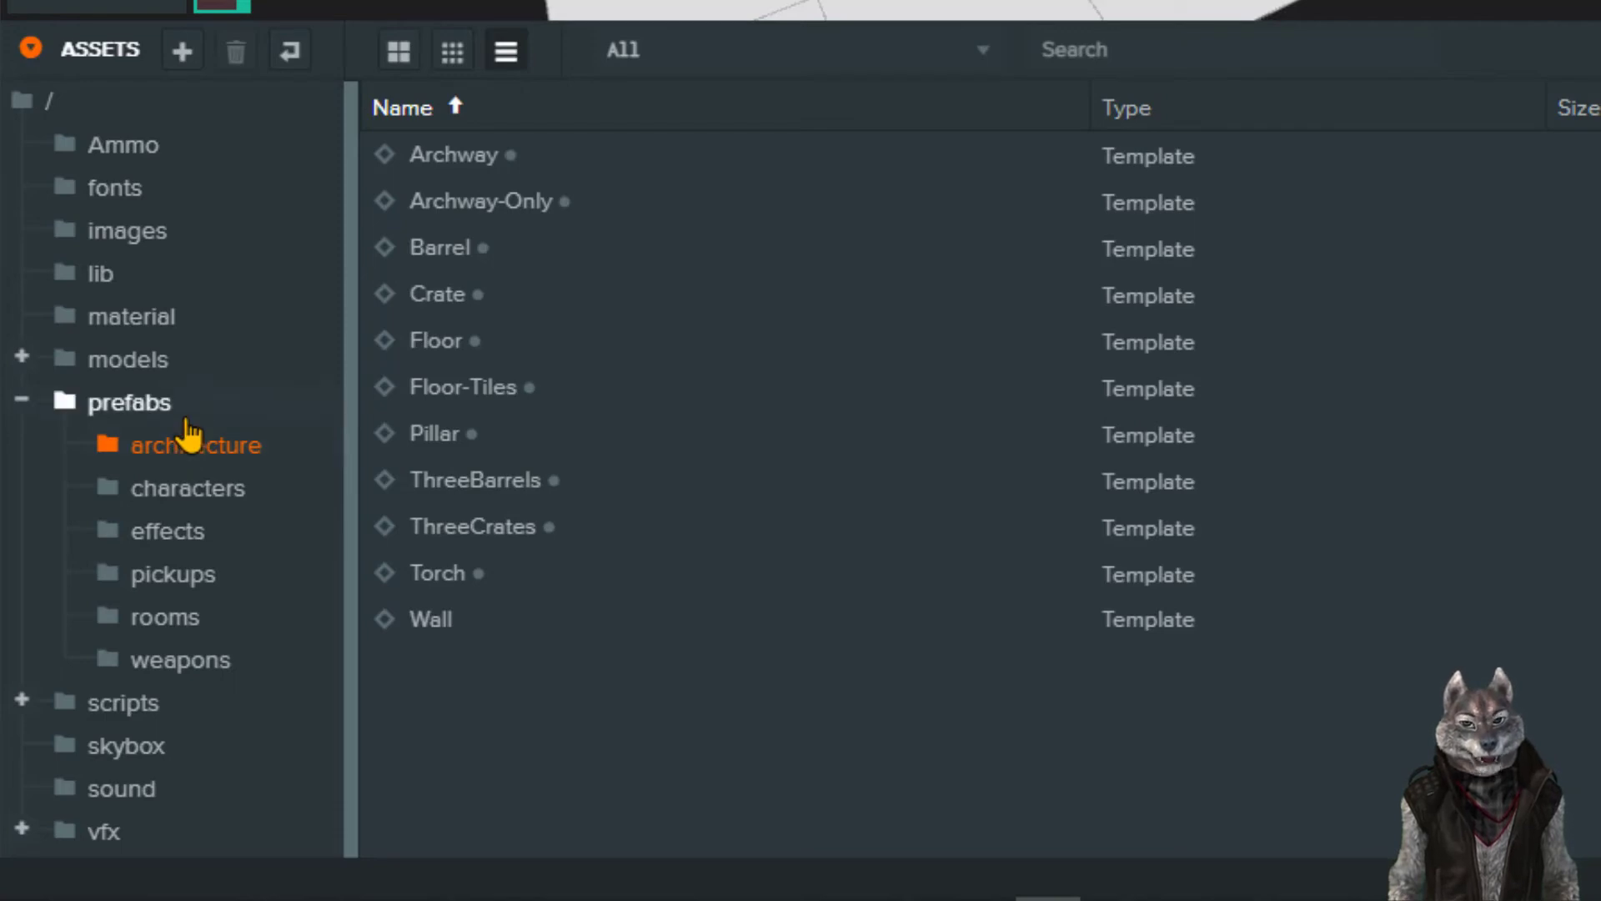
{"action": "mouse_move", "coordinate": [118, 711]}
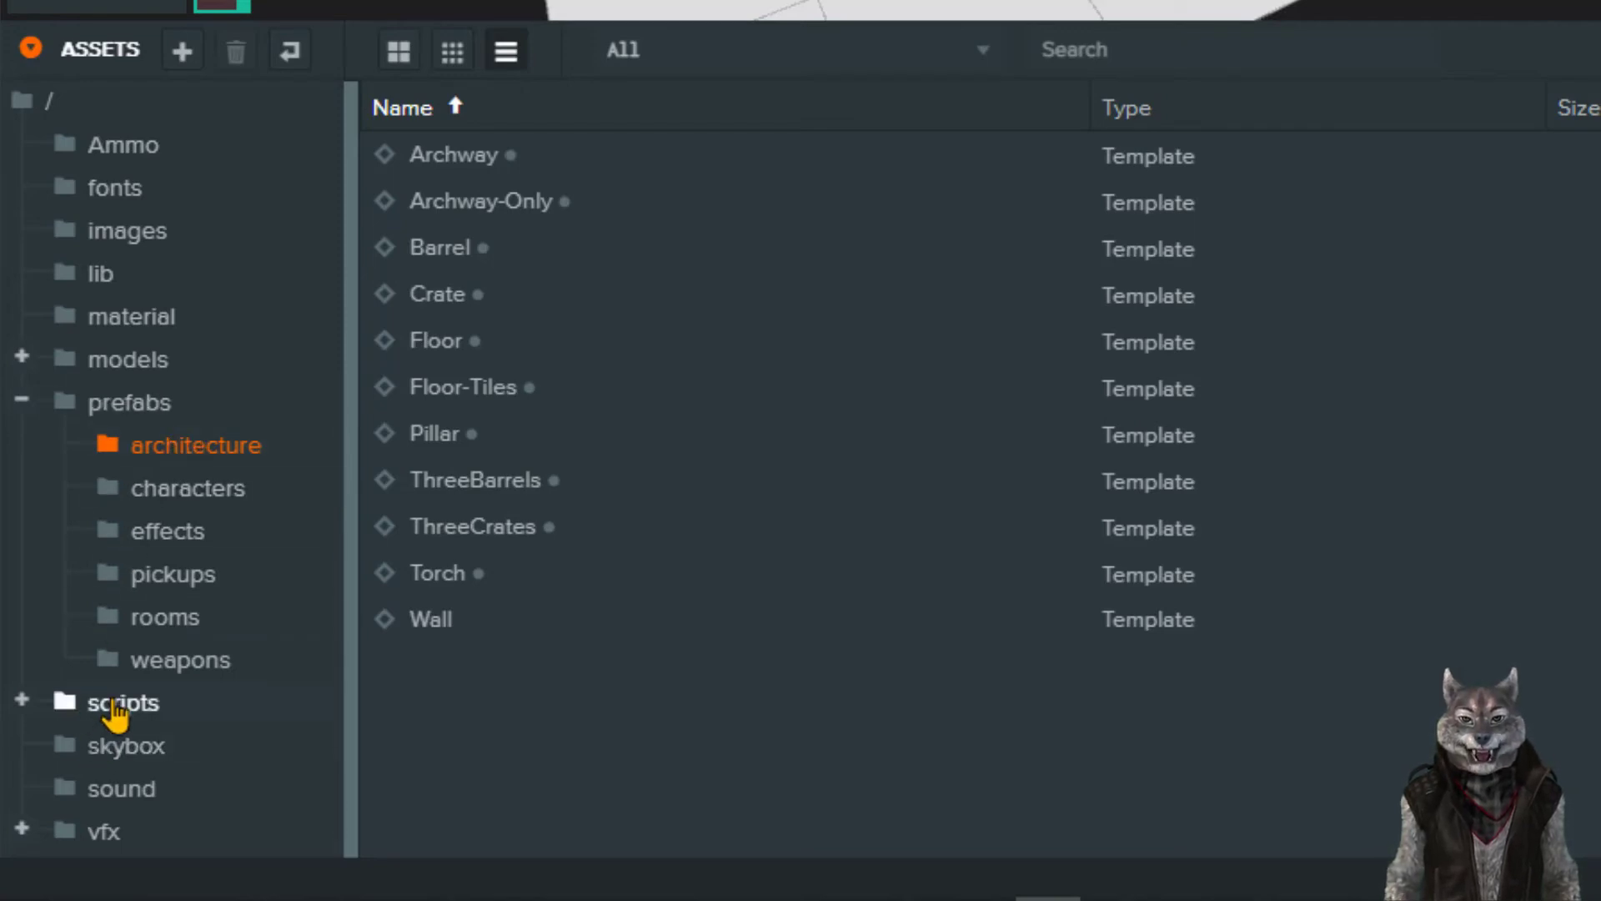
Show the scripts folder again with game-manager.js and the enemy, player and other folders
{"action": "left_click", "coordinate": [122, 703]}
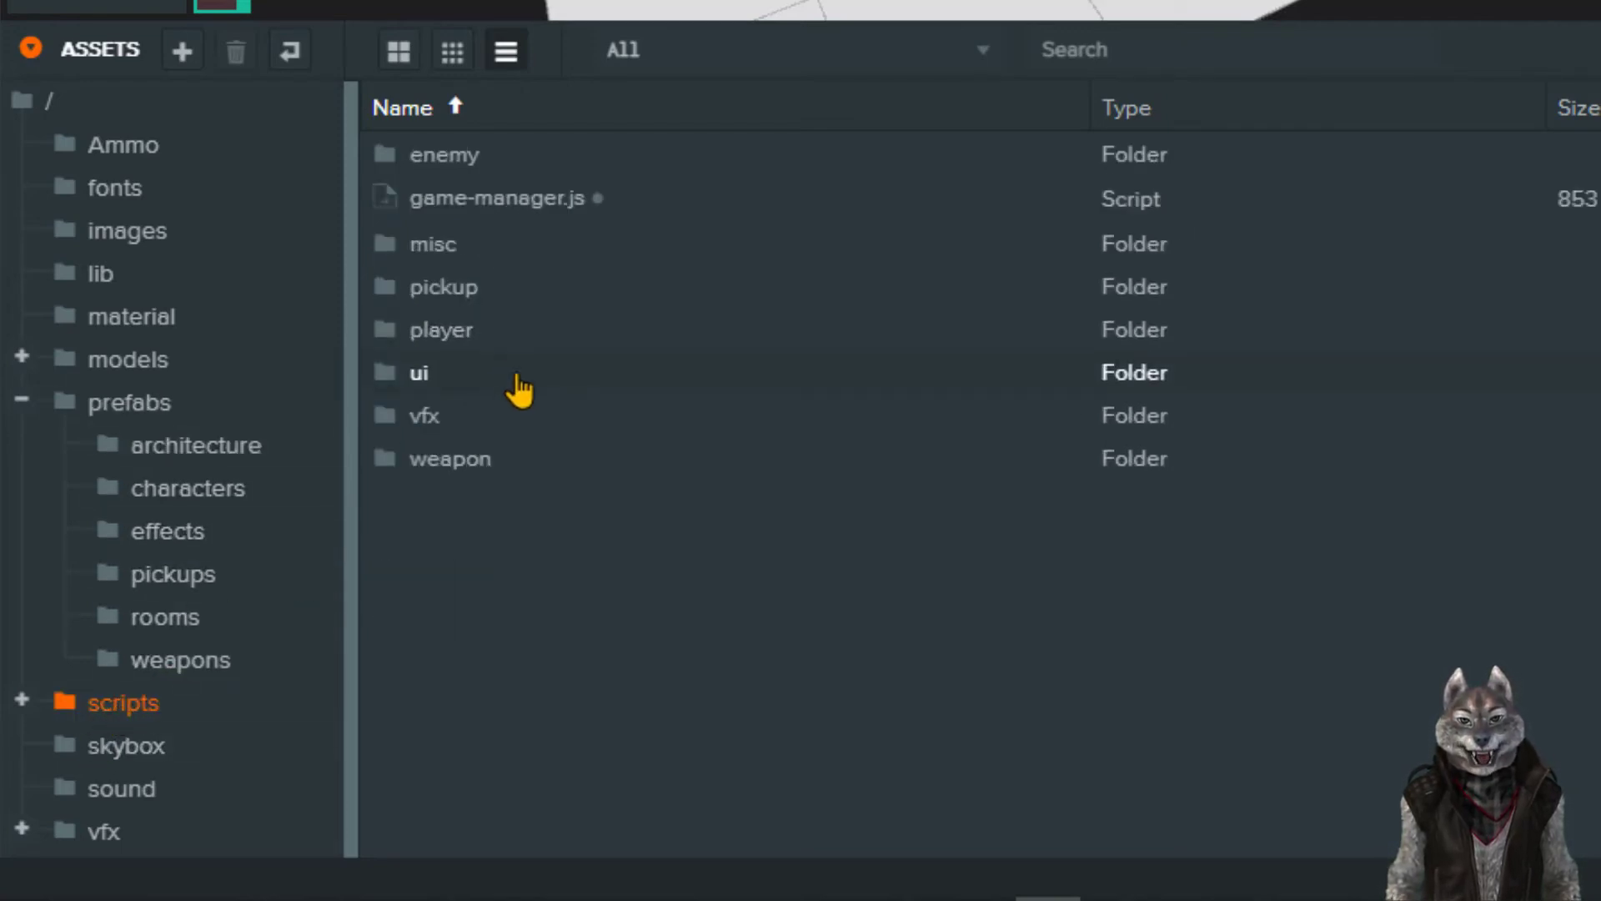
{"action": "mouse_move", "coordinate": [664, 397]}
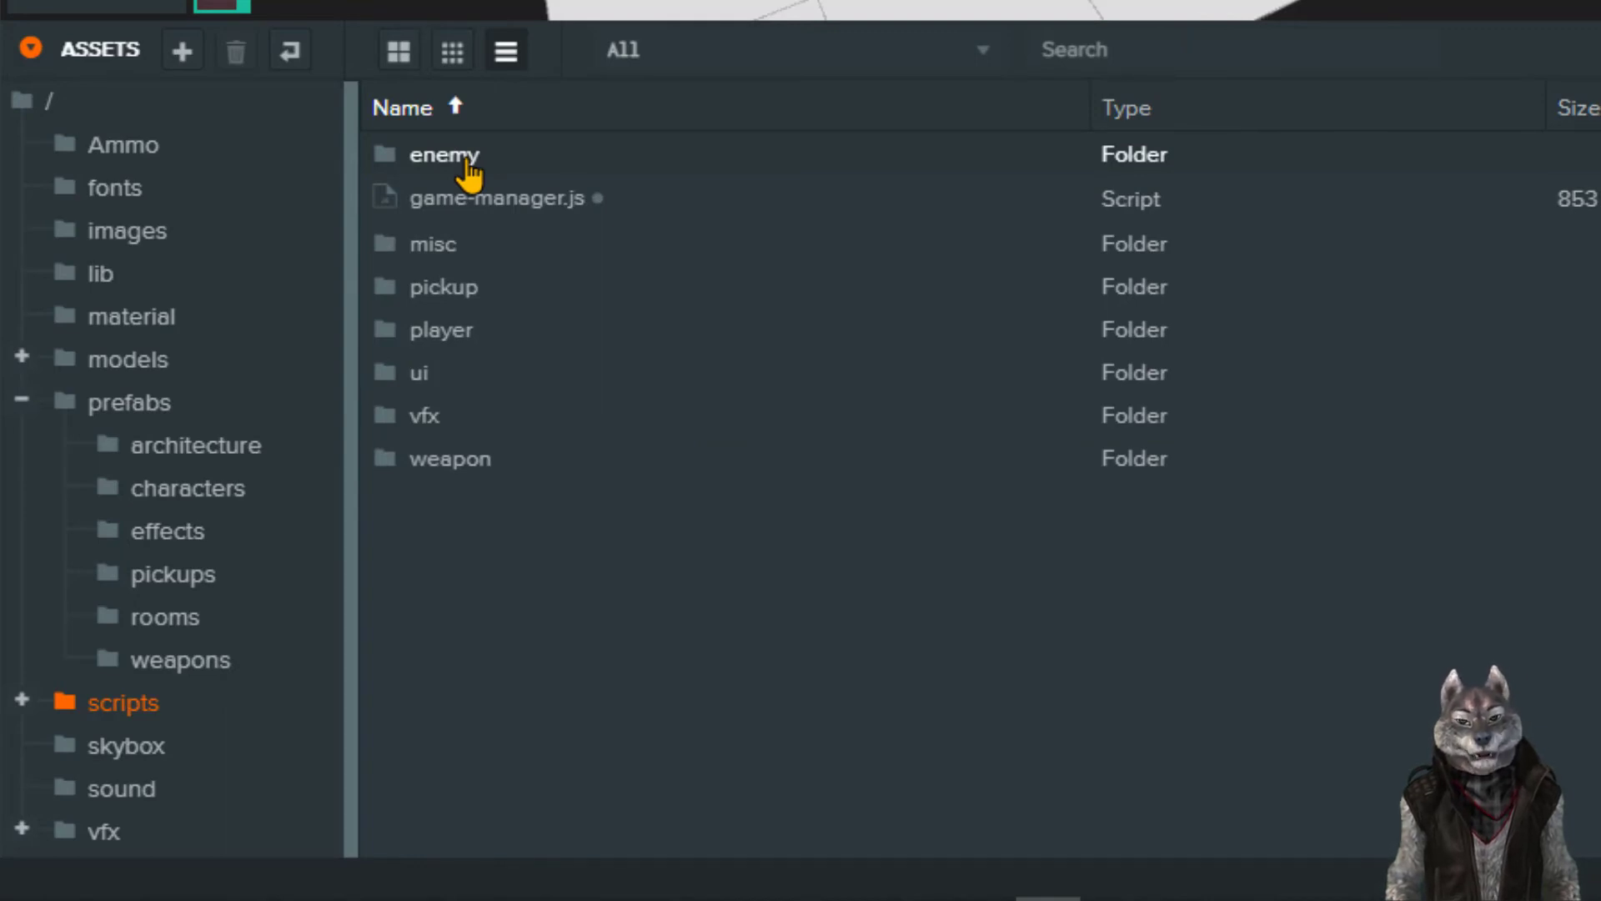
{"action": "mouse_move", "coordinate": [471, 191]}
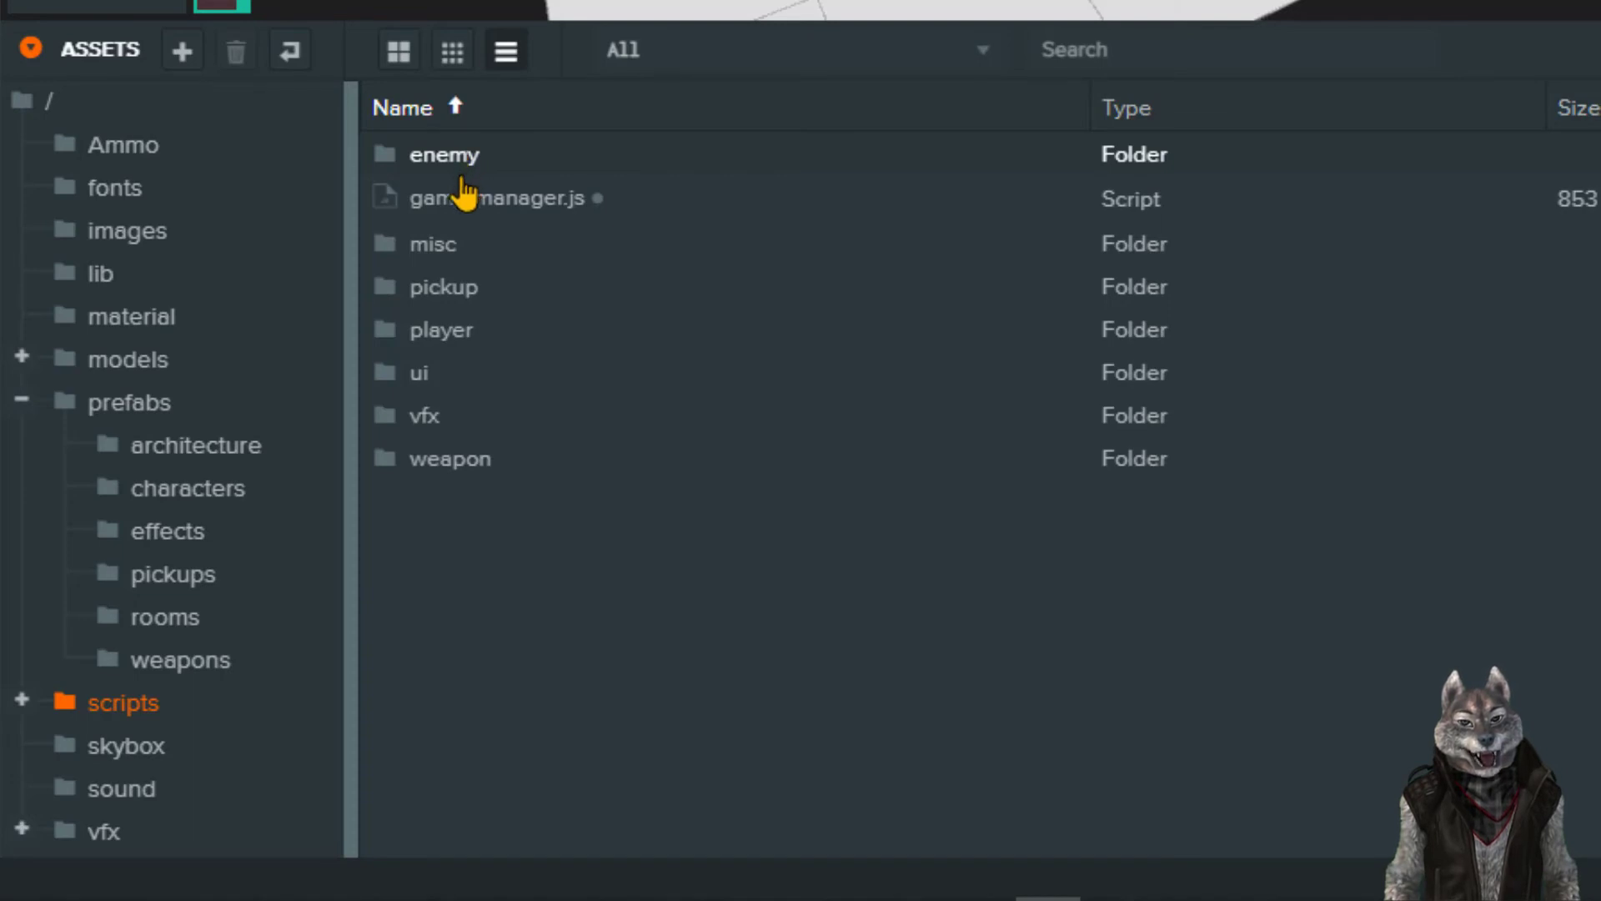
{"action": "mouse_move", "coordinate": [130, 315]}
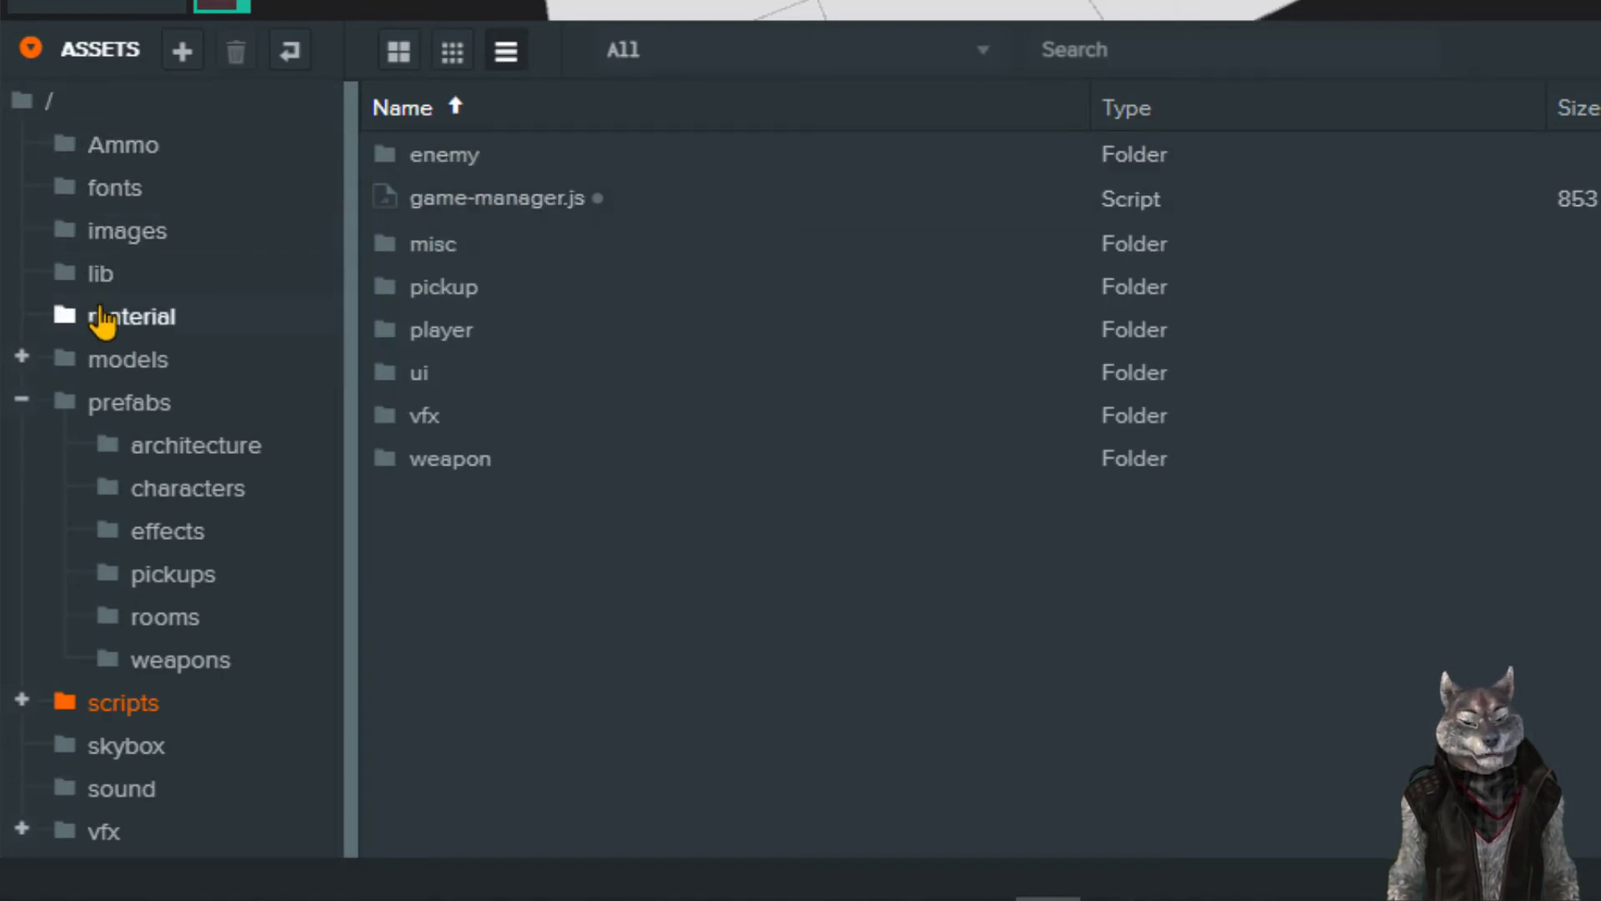
{"action": "mouse_move", "coordinate": [184, 444]}
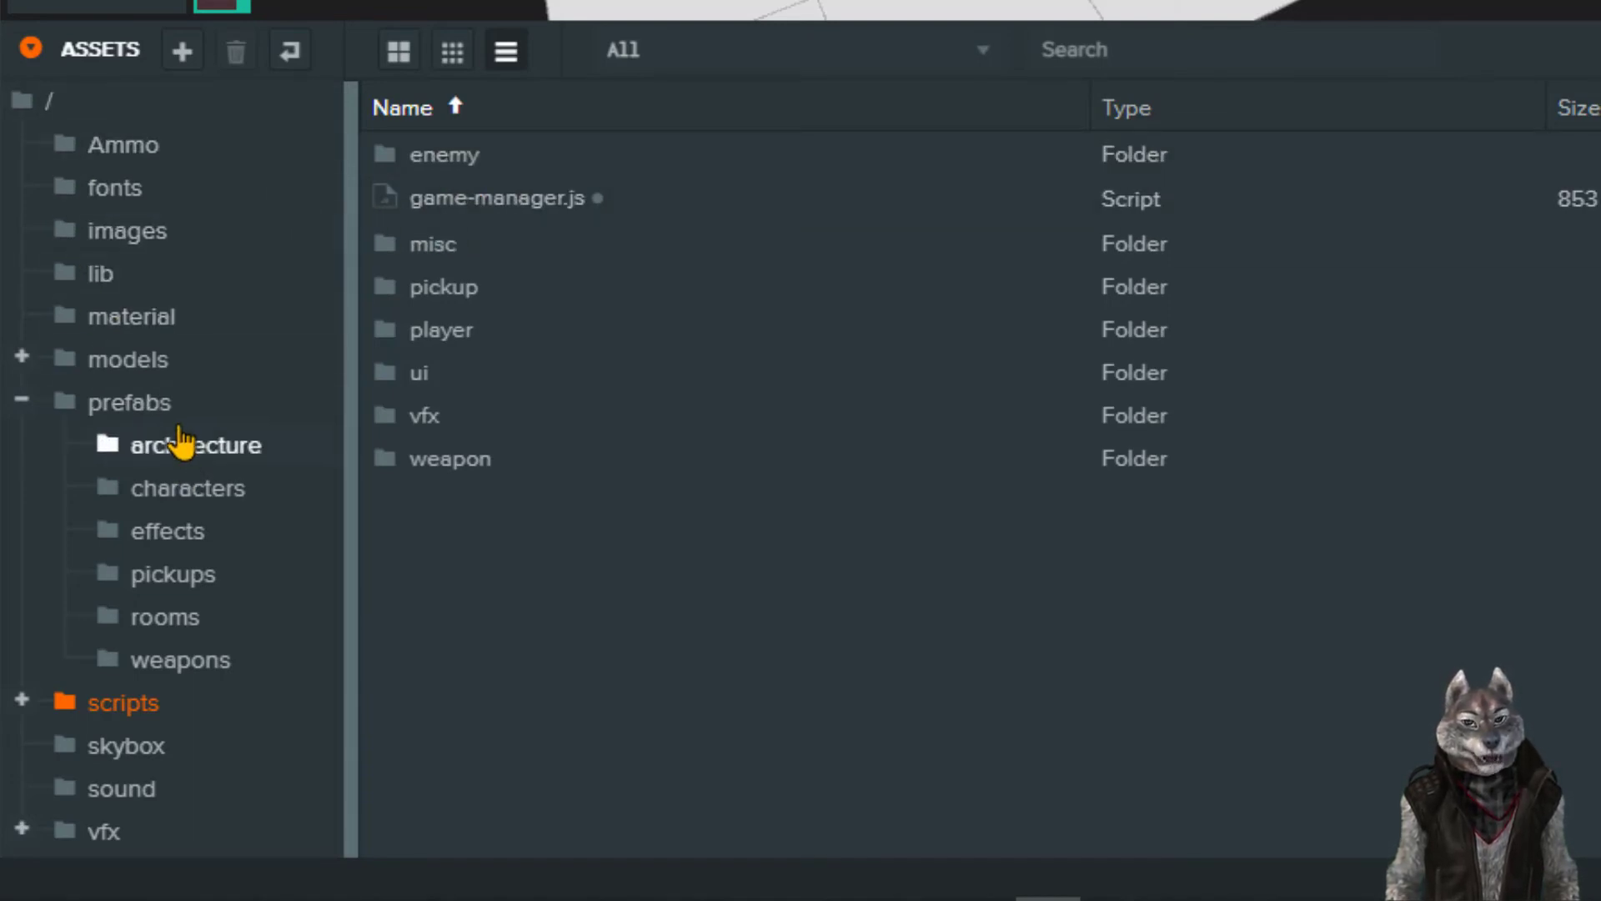